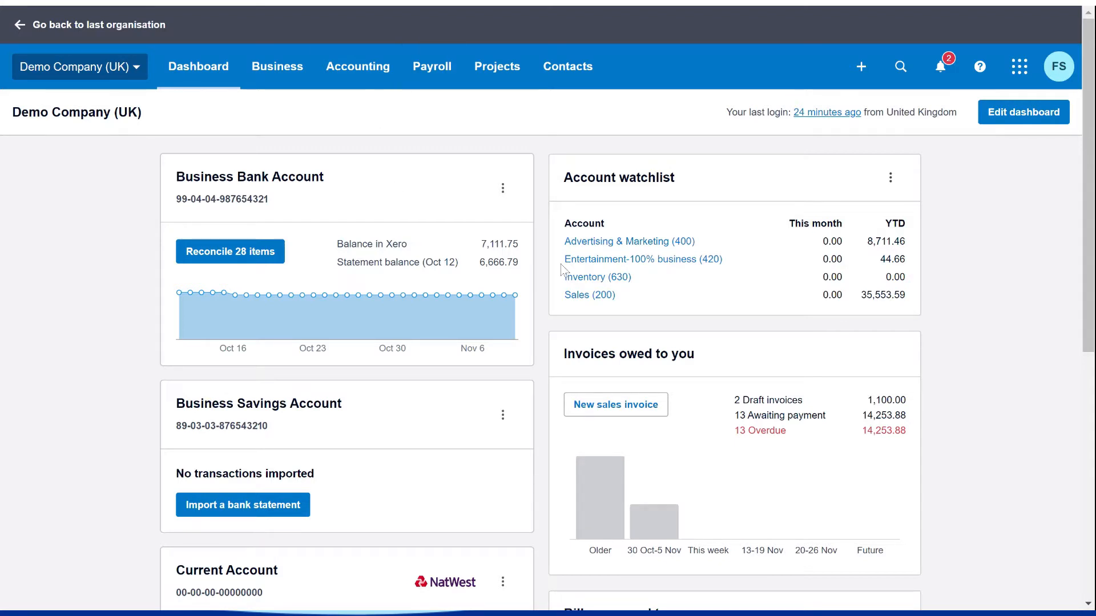
mouse_move(204, 97)
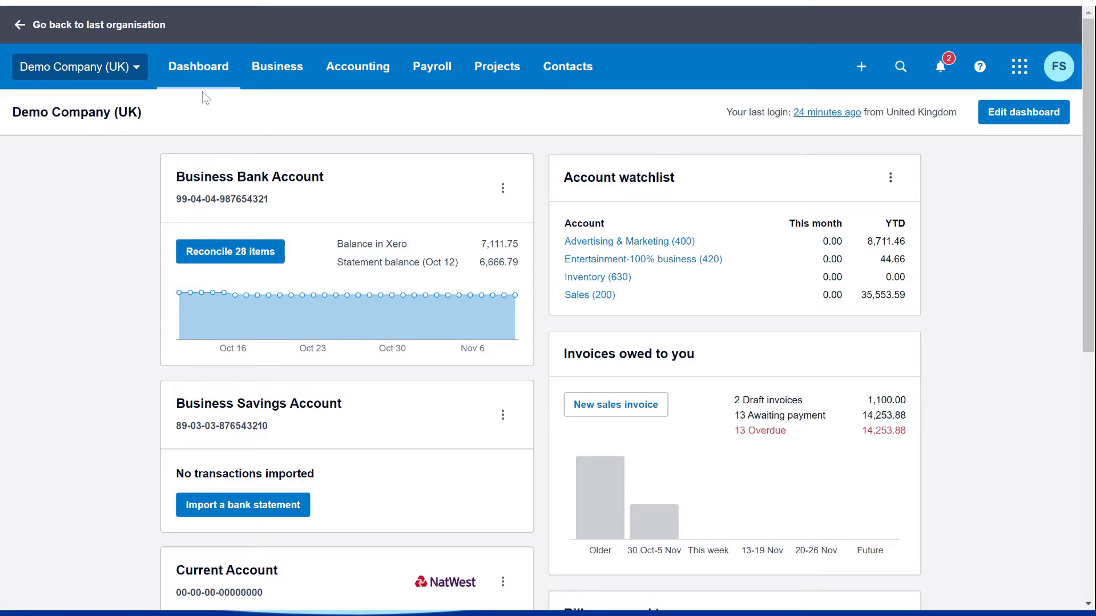
Go to Demo Company (UK) Organisation settings from the organisation menu.
left_click(75, 66)
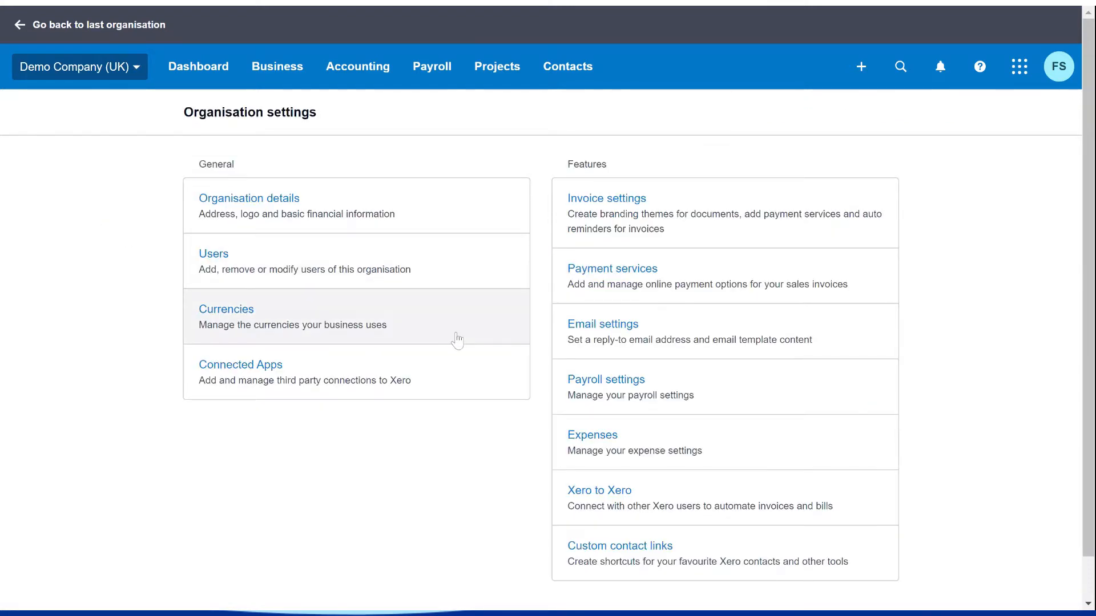
scroll("up", 3)
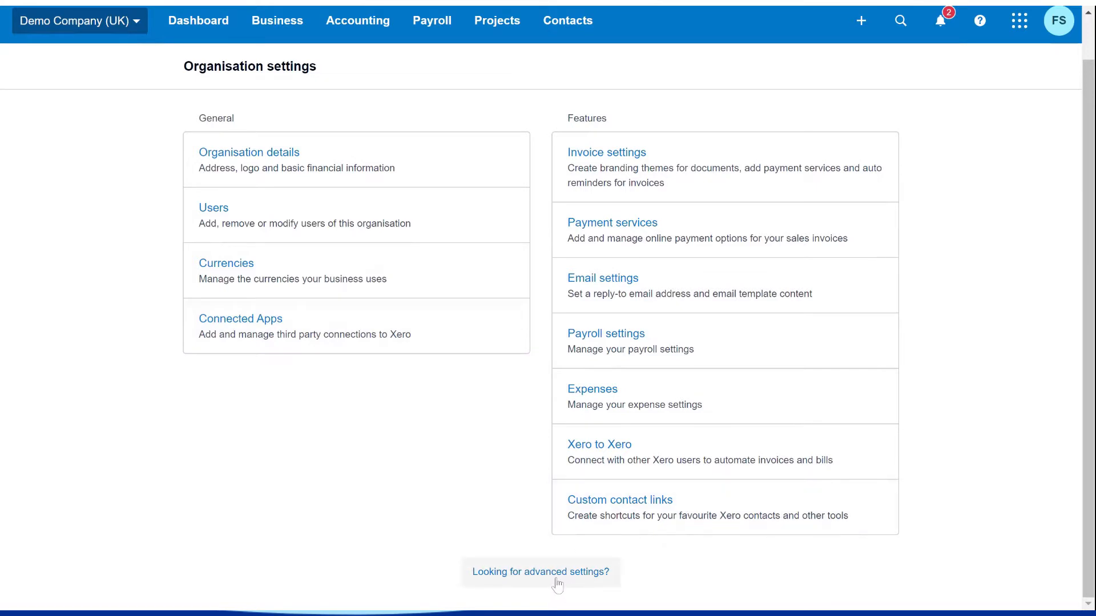
Follow 'Looking for advanced settings?' to reach the Advanced accounting page.
left_click(540, 572)
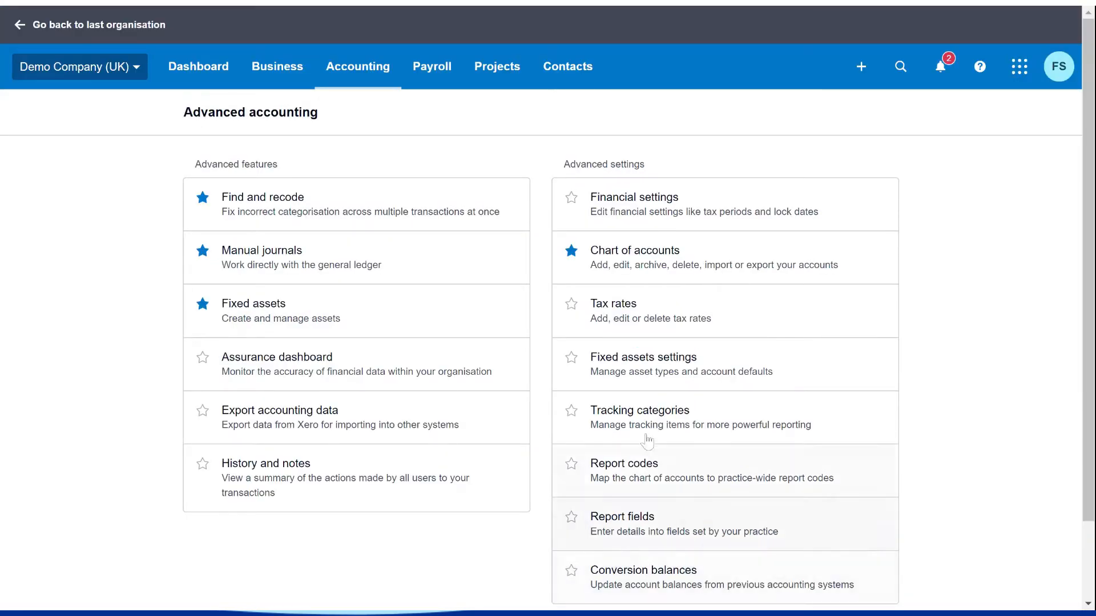
mouse_move(636, 280)
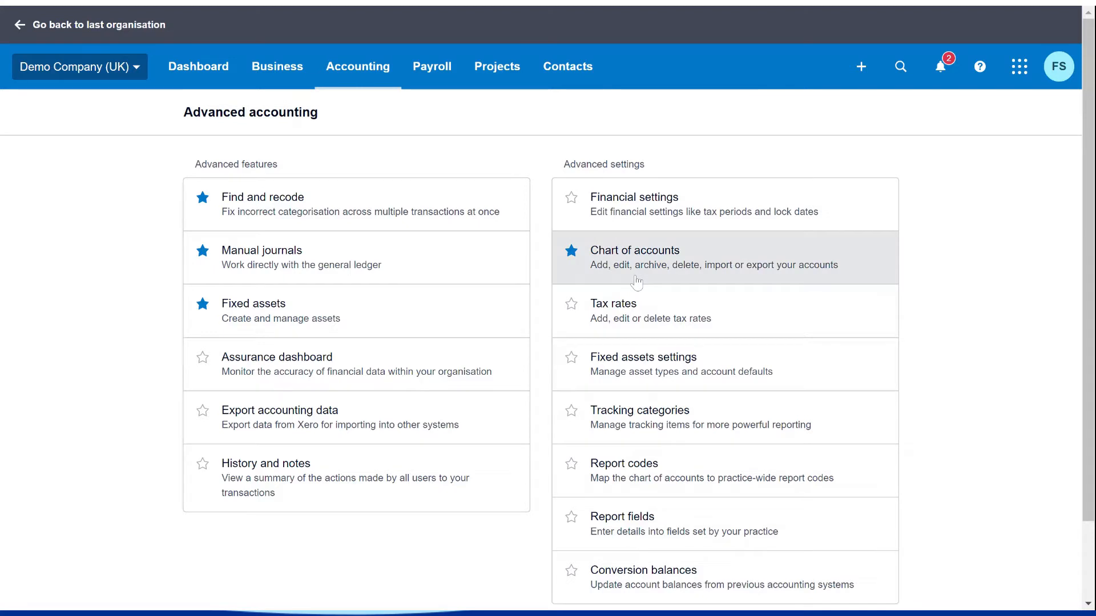
mouse_move(573, 263)
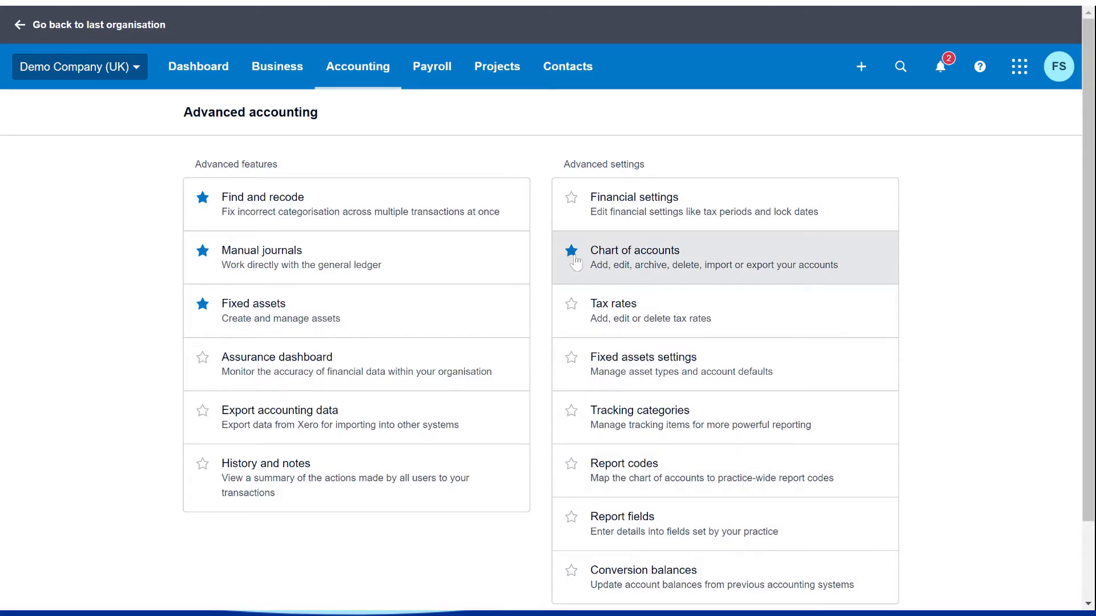
left_click(357, 66)
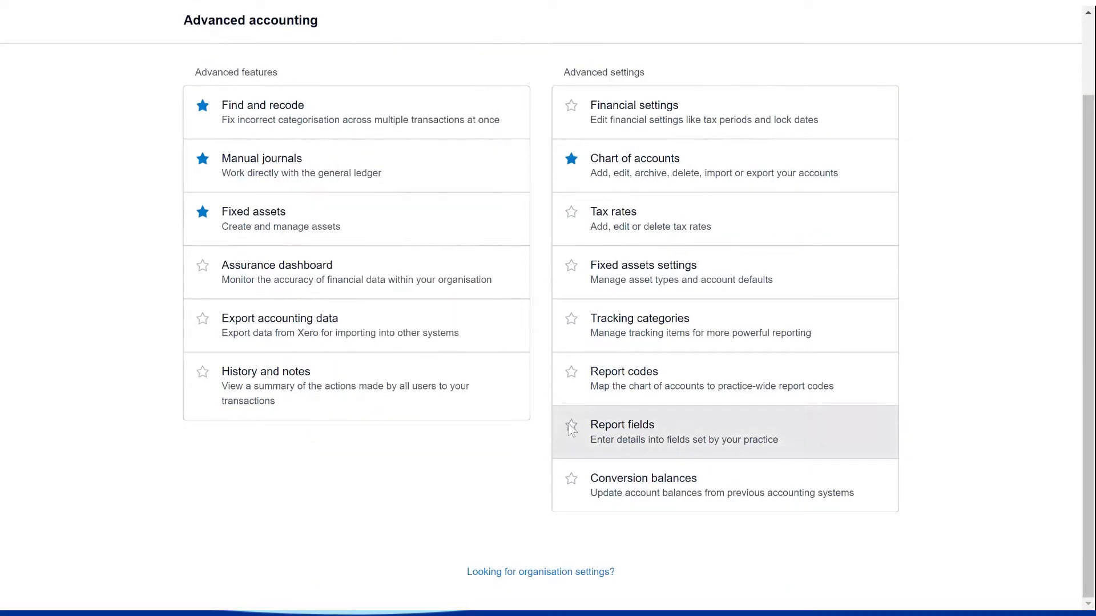
scroll("up", 3)
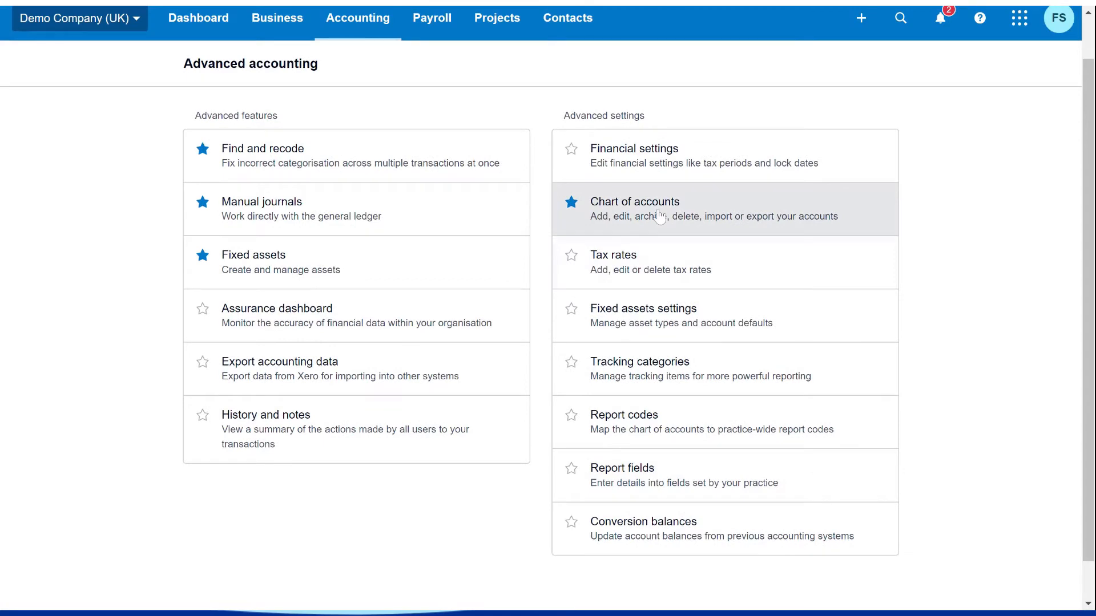
Review the Chart of accounts list, checking existing account codes, types and tax rates.
left_click(633, 202)
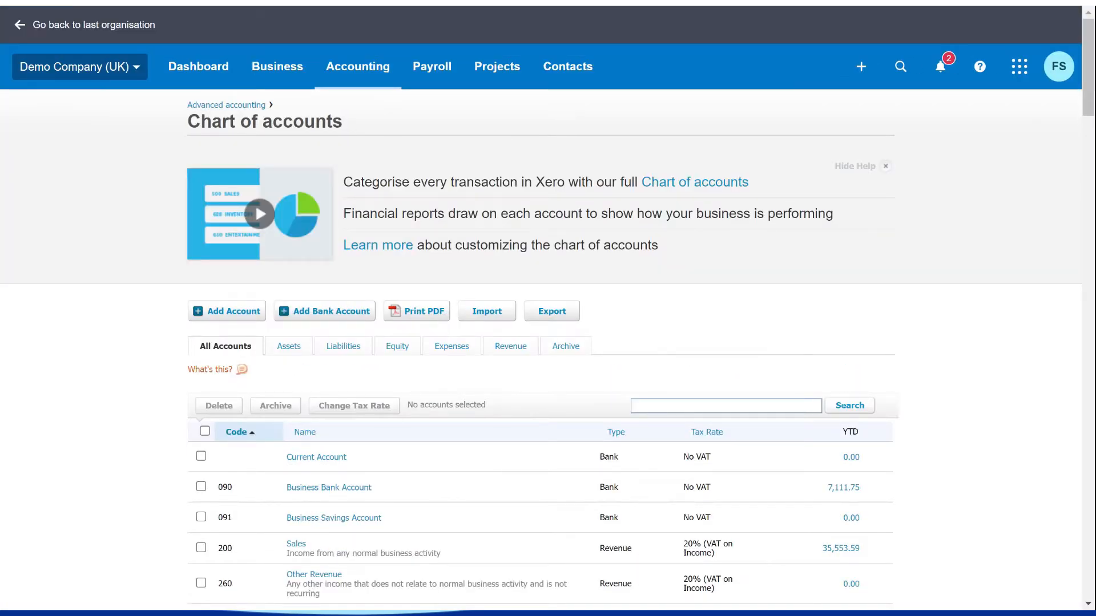
scroll("down", 3)
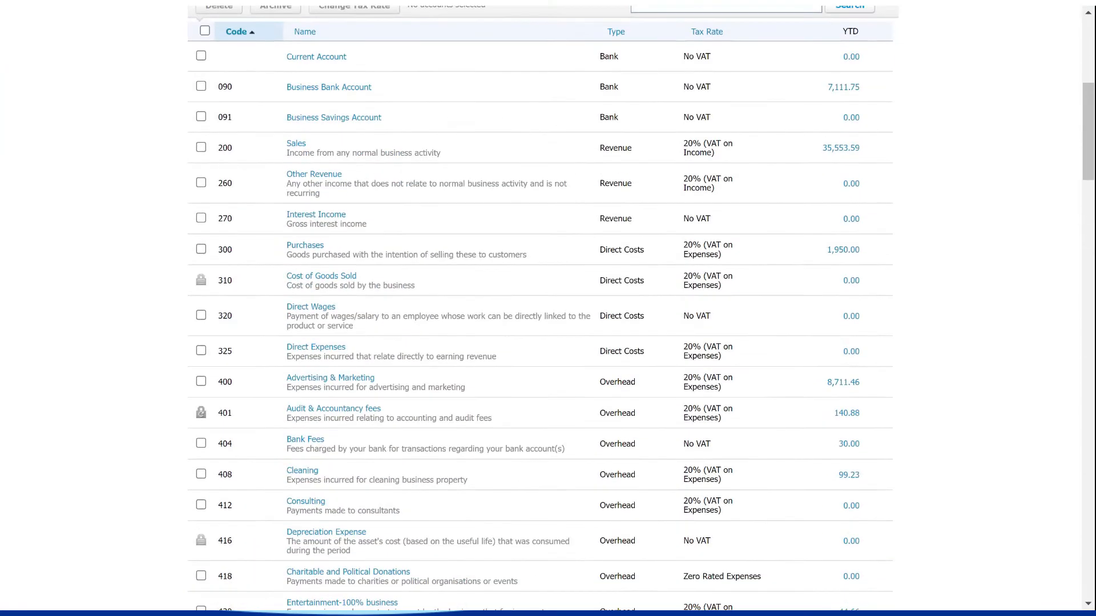
scroll("down", 3)
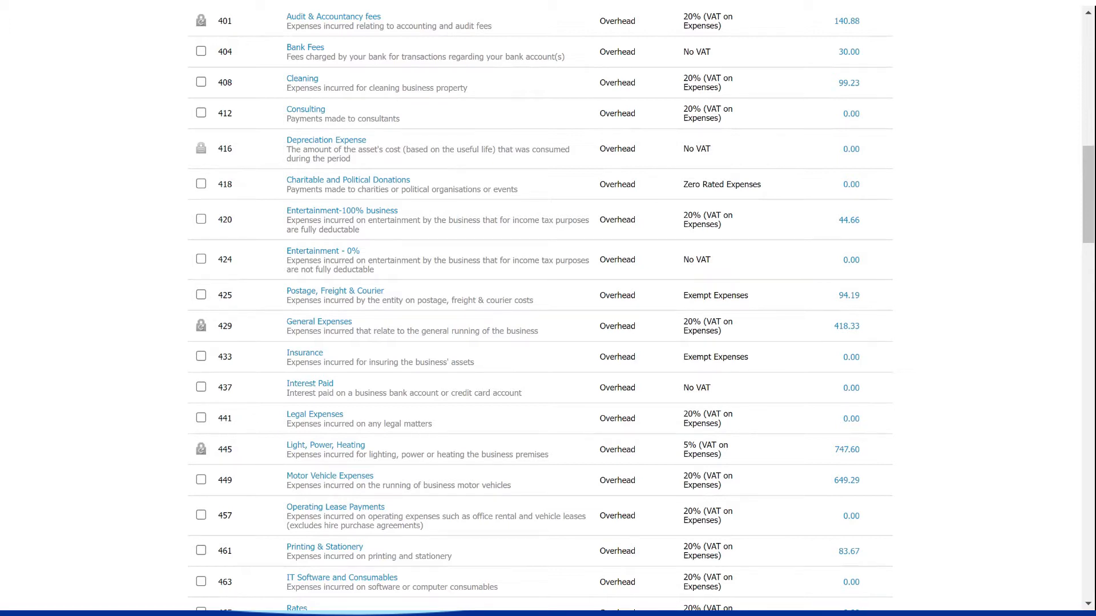
scroll("up", 3)
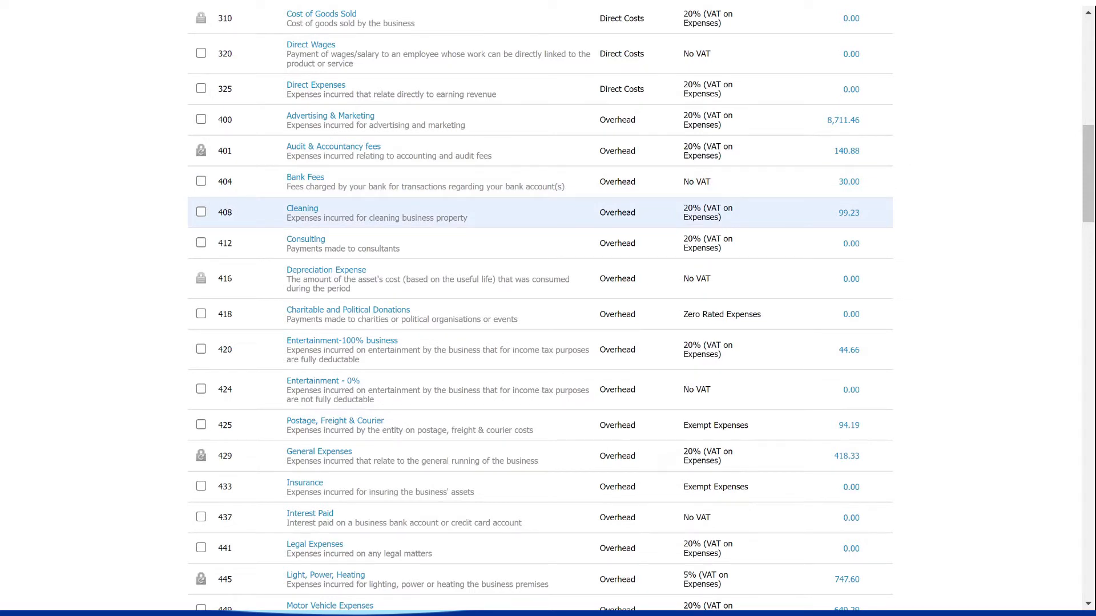
scroll("up", 3)
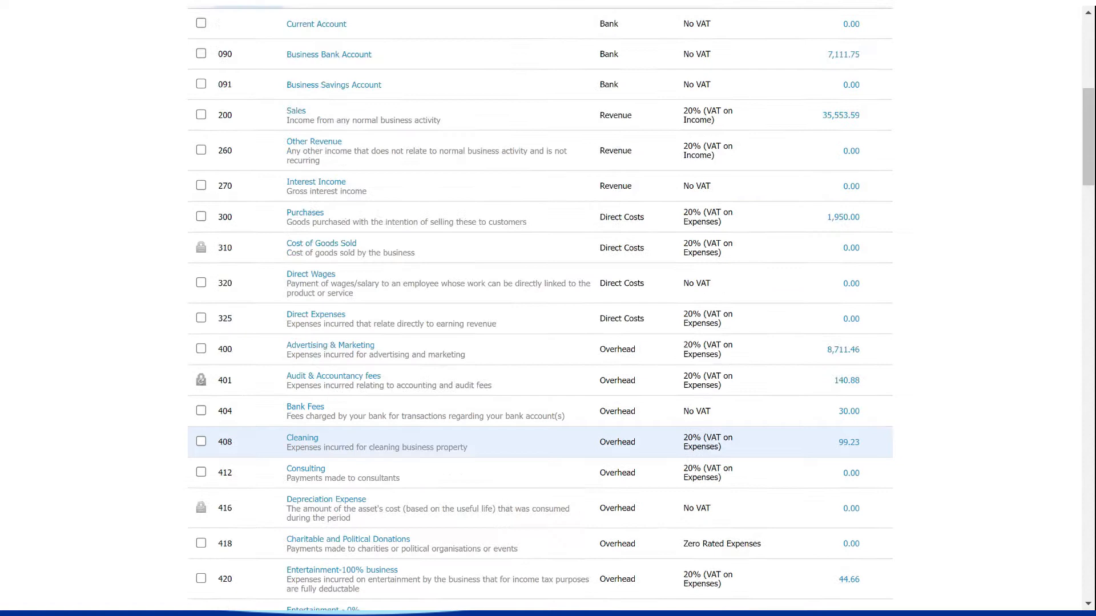
scroll("up", 3)
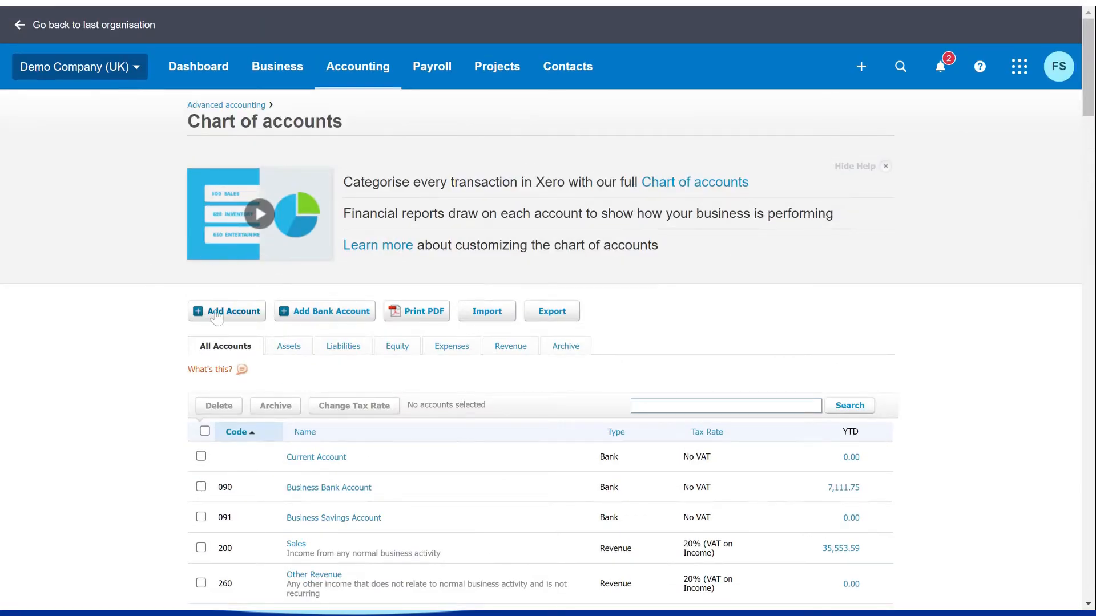
Add a new account and choose Expense as its account type.
left_click(226, 311)
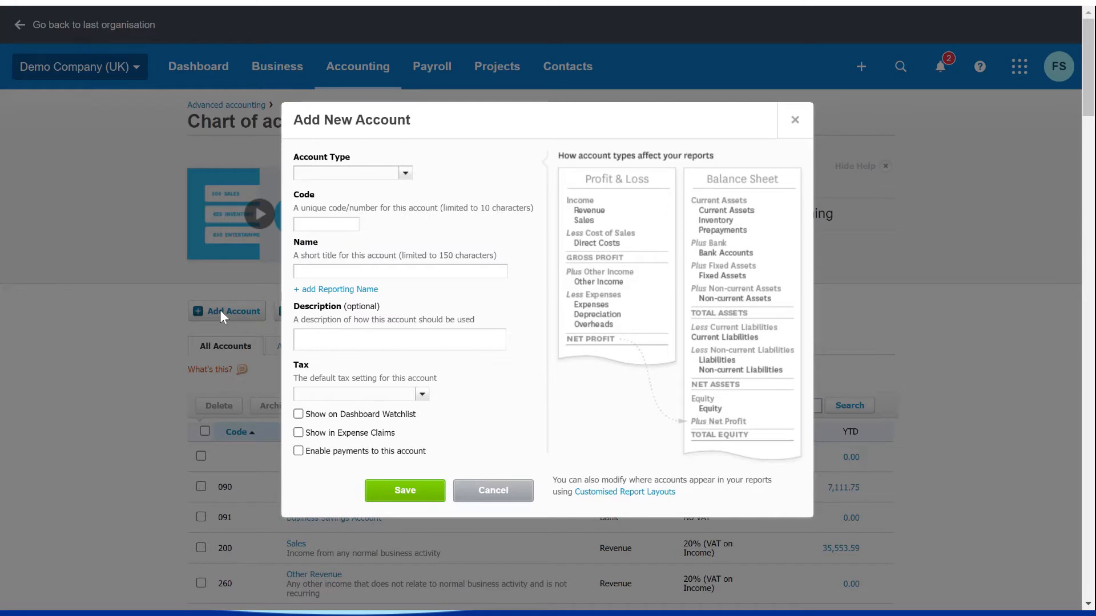
mouse_move(409, 191)
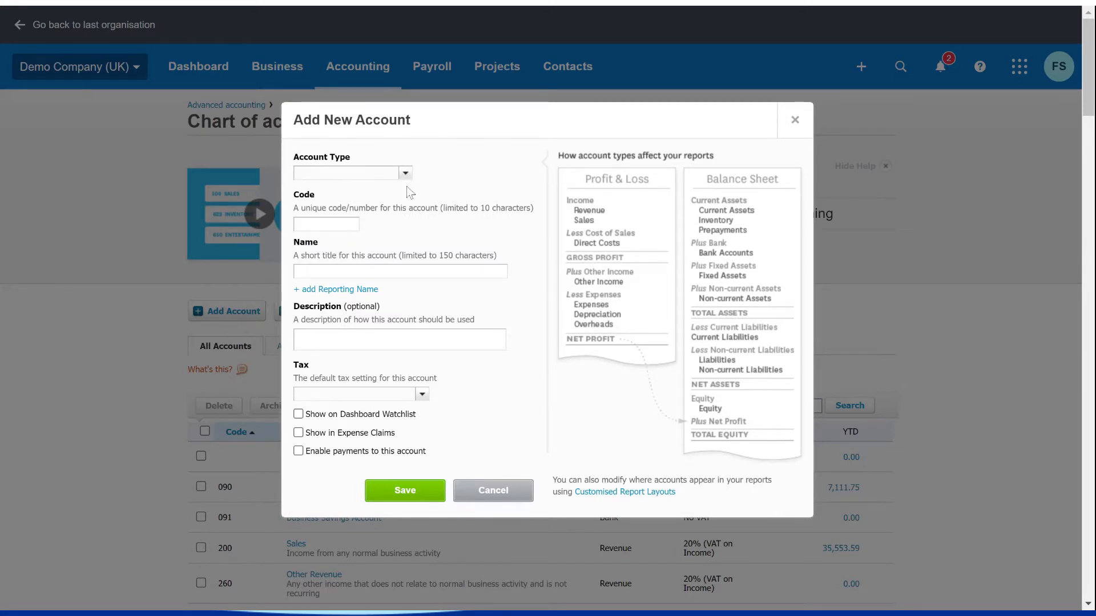
left_click(346, 173)
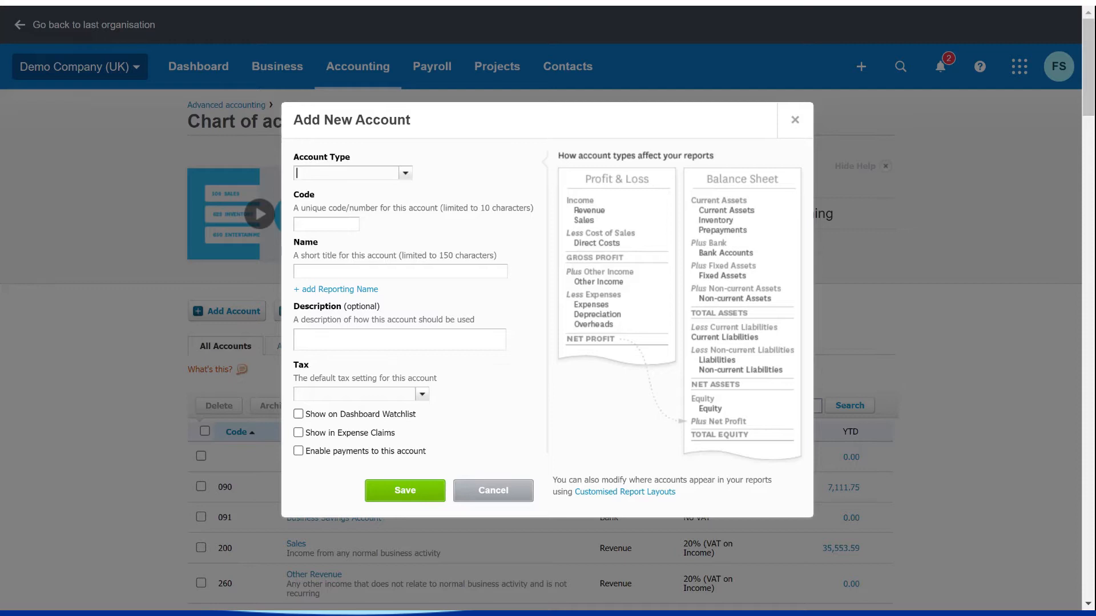
left_click(404, 172)
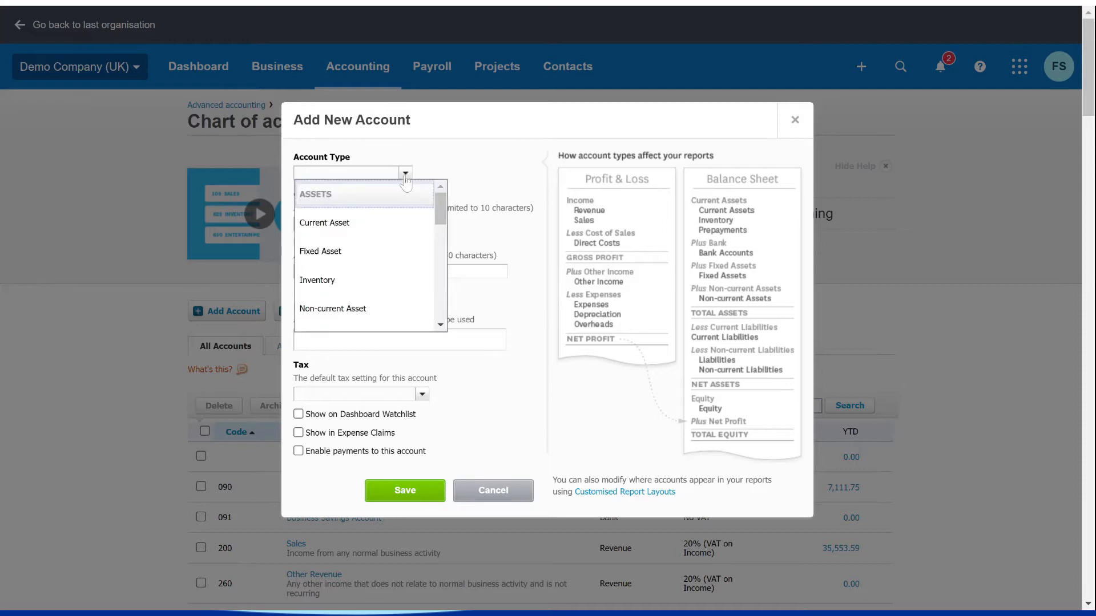
scroll("down", 3)
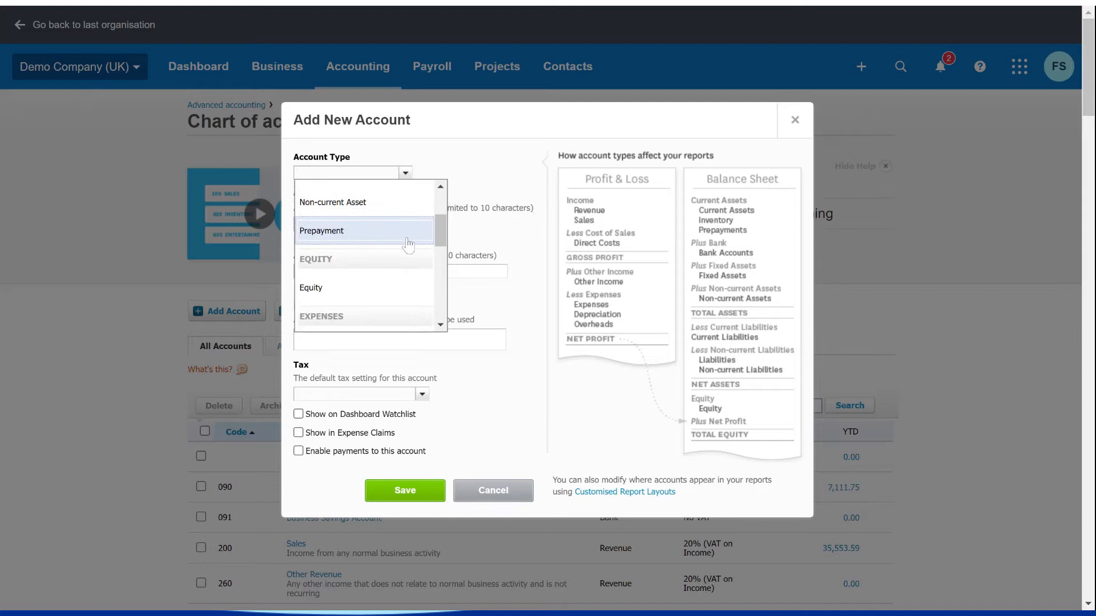
scroll("down", 3)
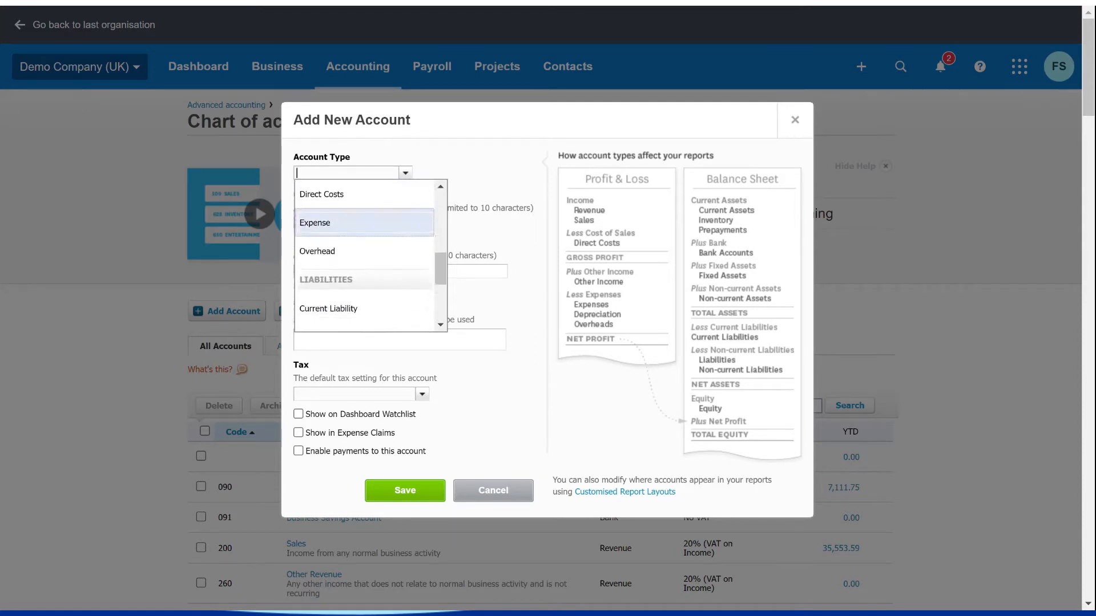
scroll("down", 3)
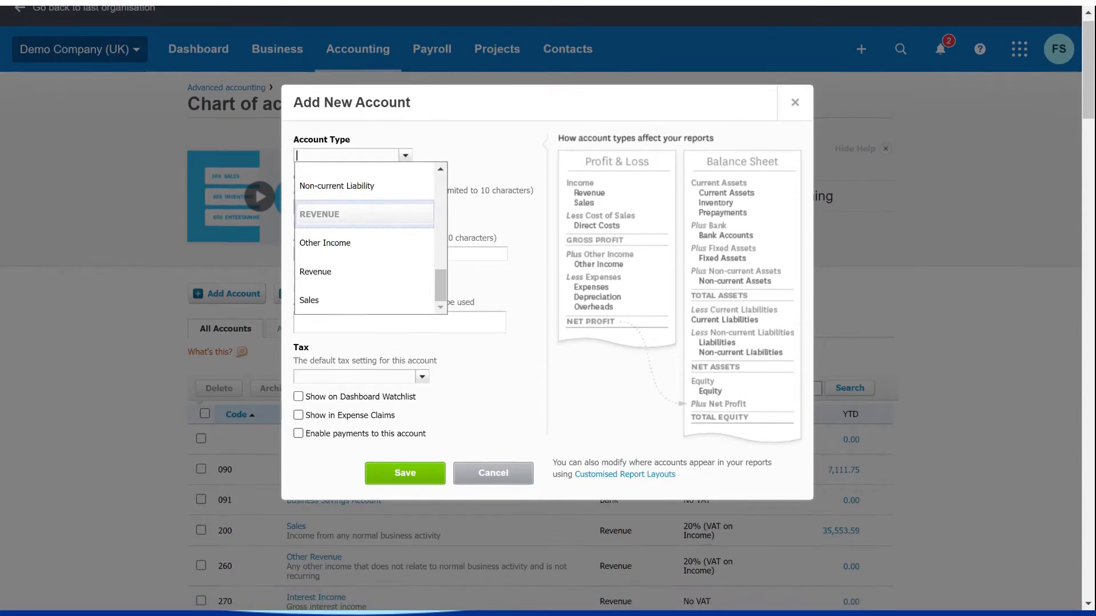
scroll("up", 3)
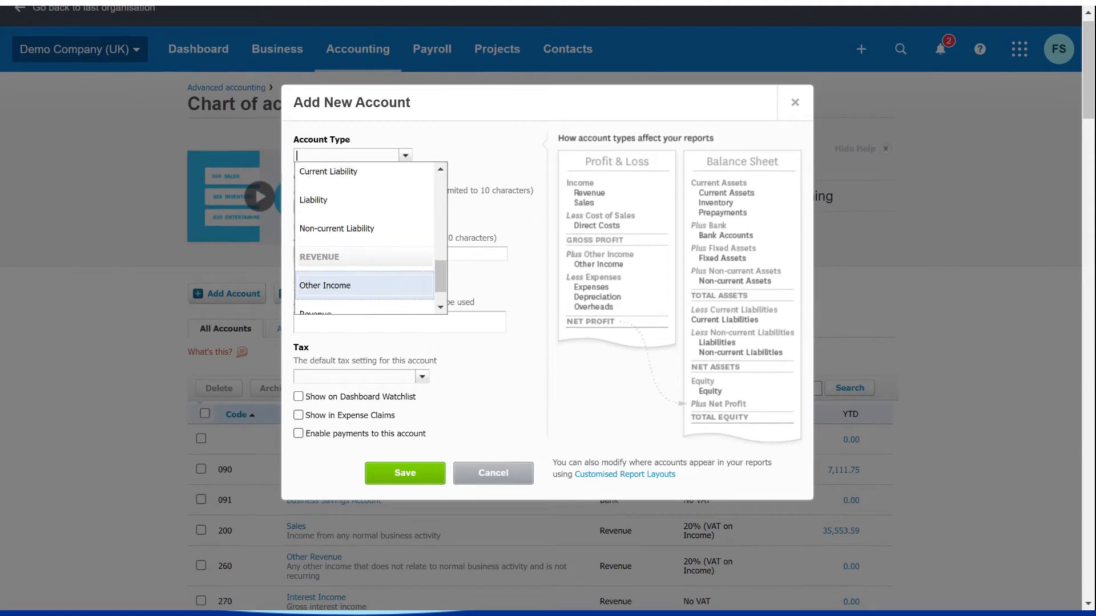
scroll("down", 3)
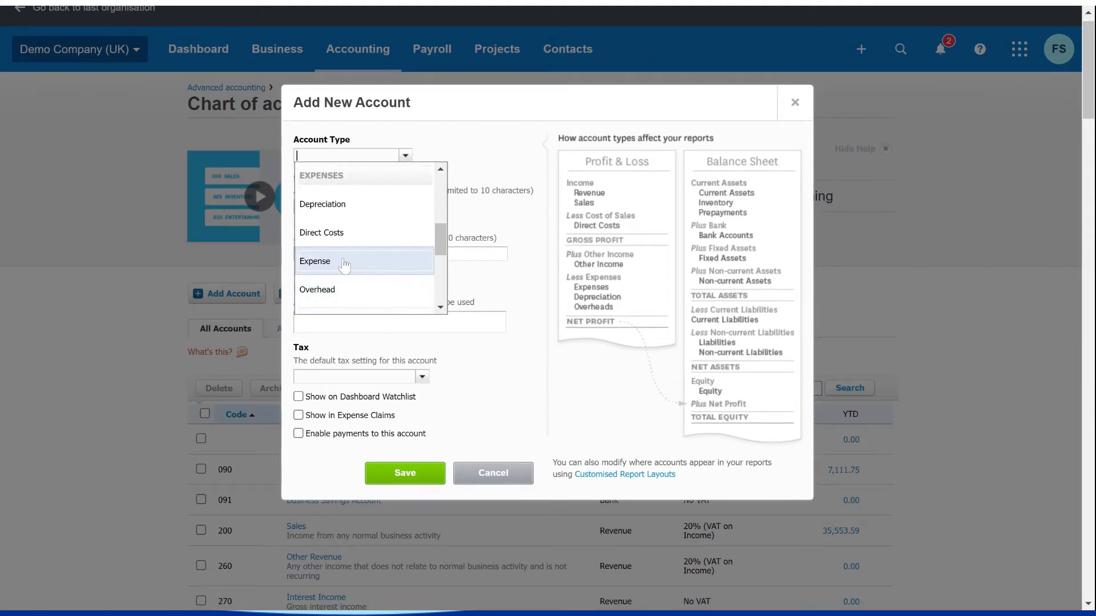
left_click(315, 260)
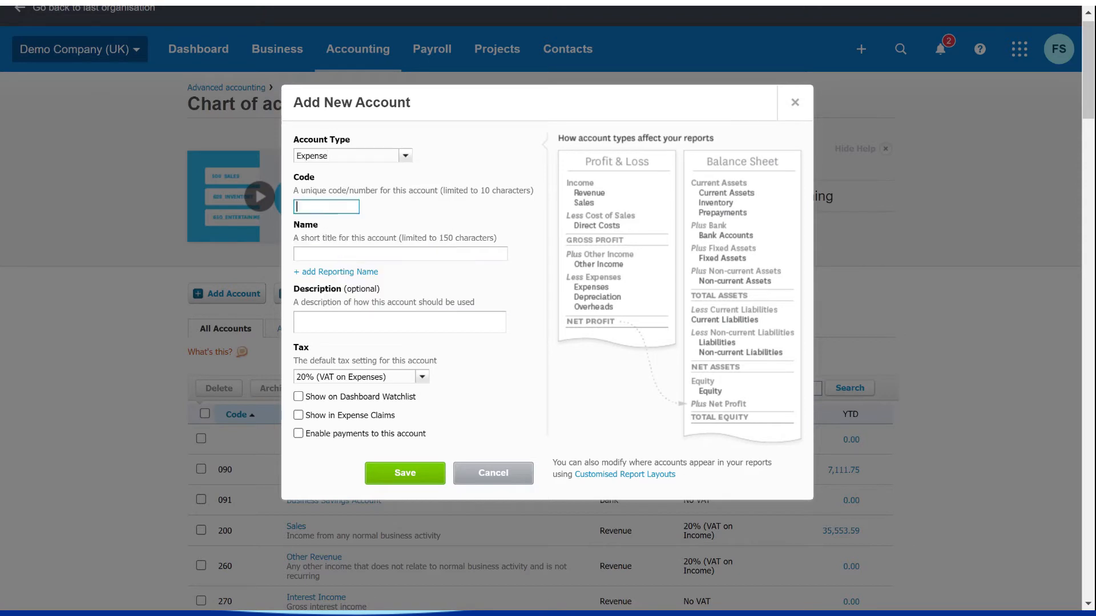
Give the new account code 405 and the name Credit Card Fee.
type("405")
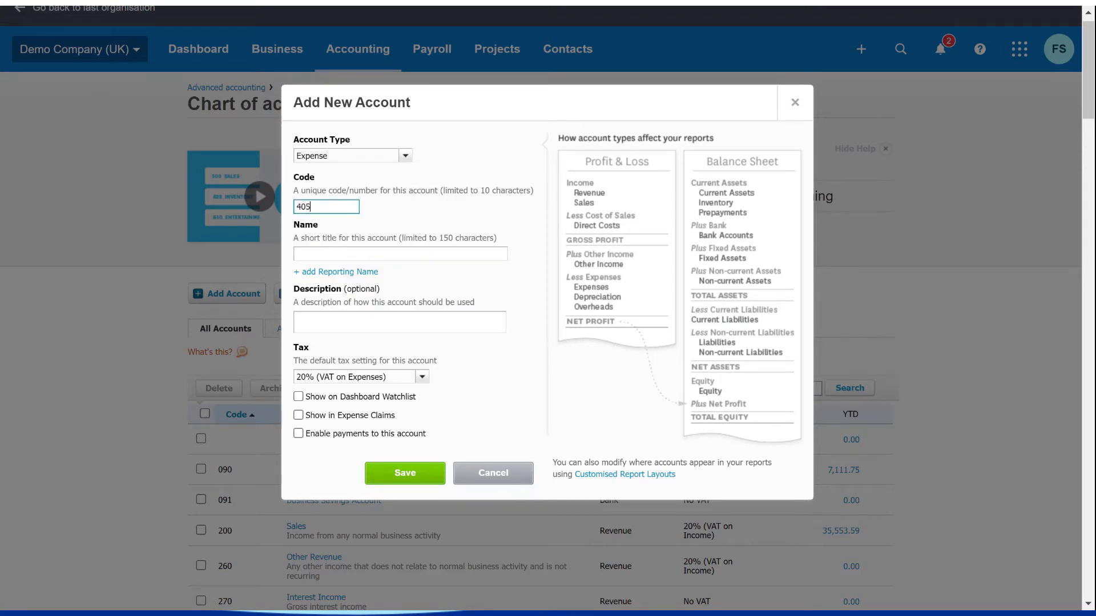
left_click(399, 253)
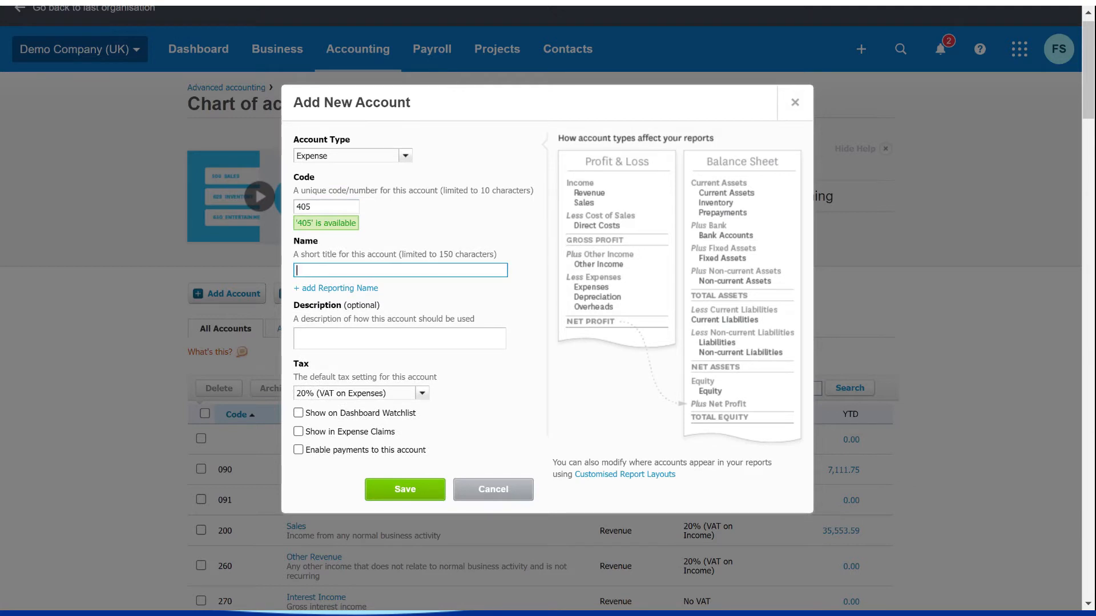
type("c")
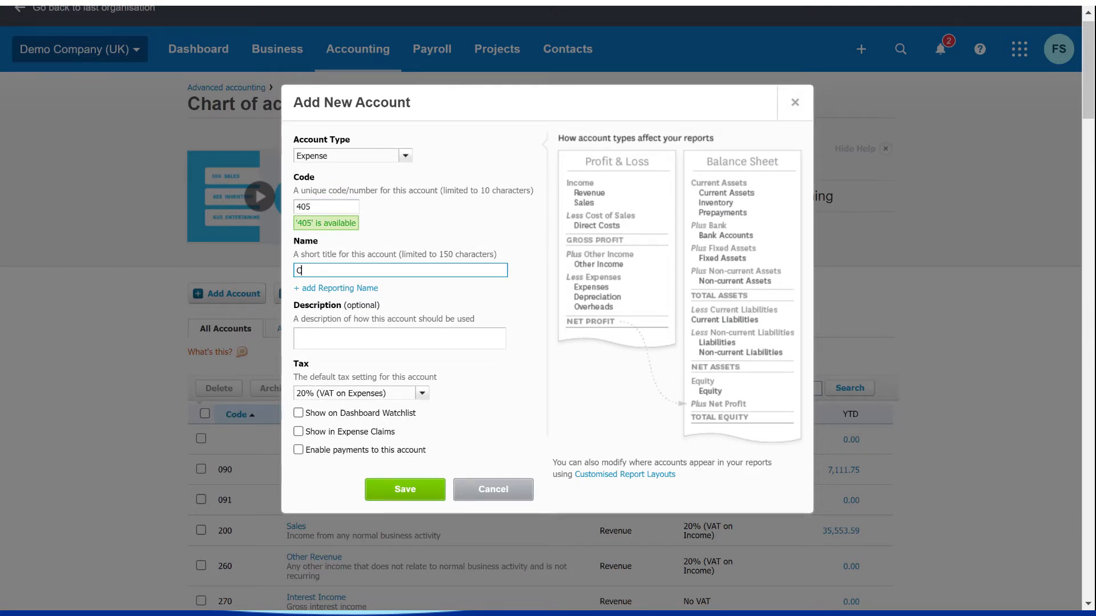
type("Credit Card")
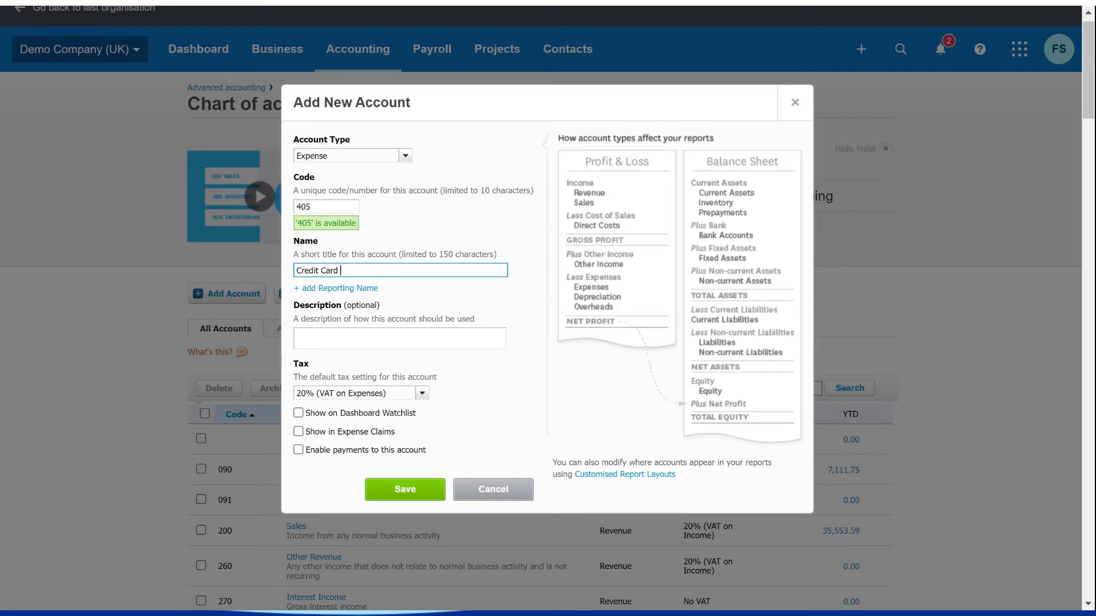
type("Fee")
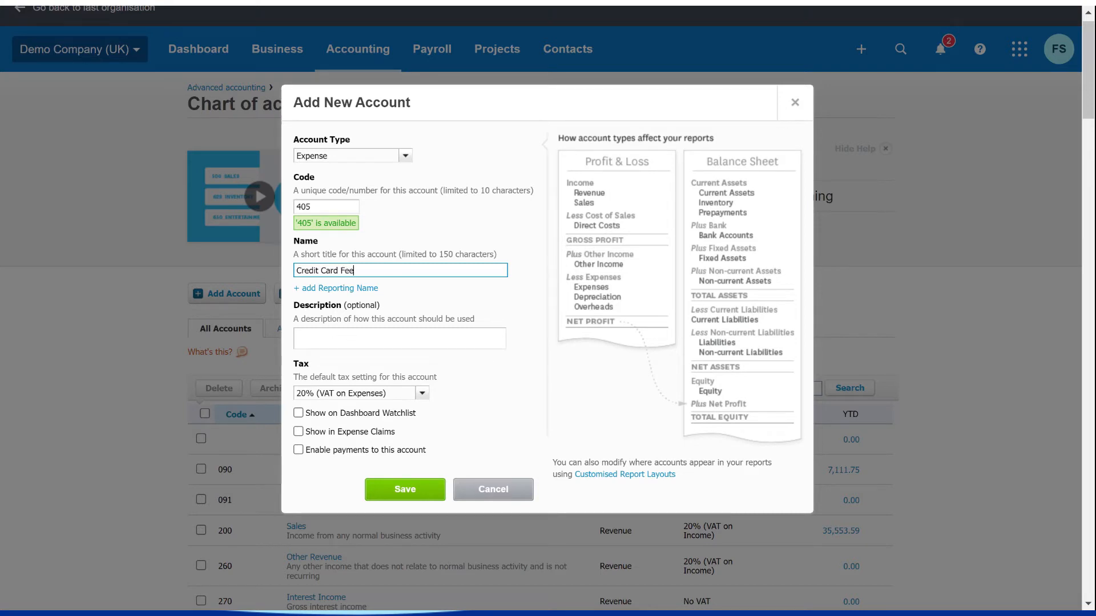
left_click(399, 338)
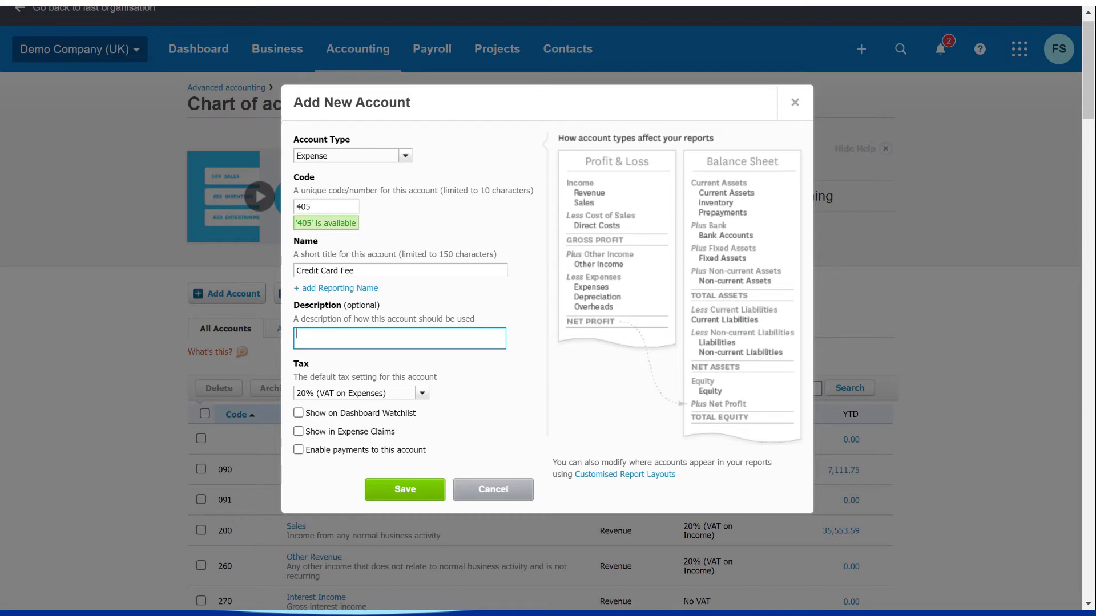
mouse_move(400, 379)
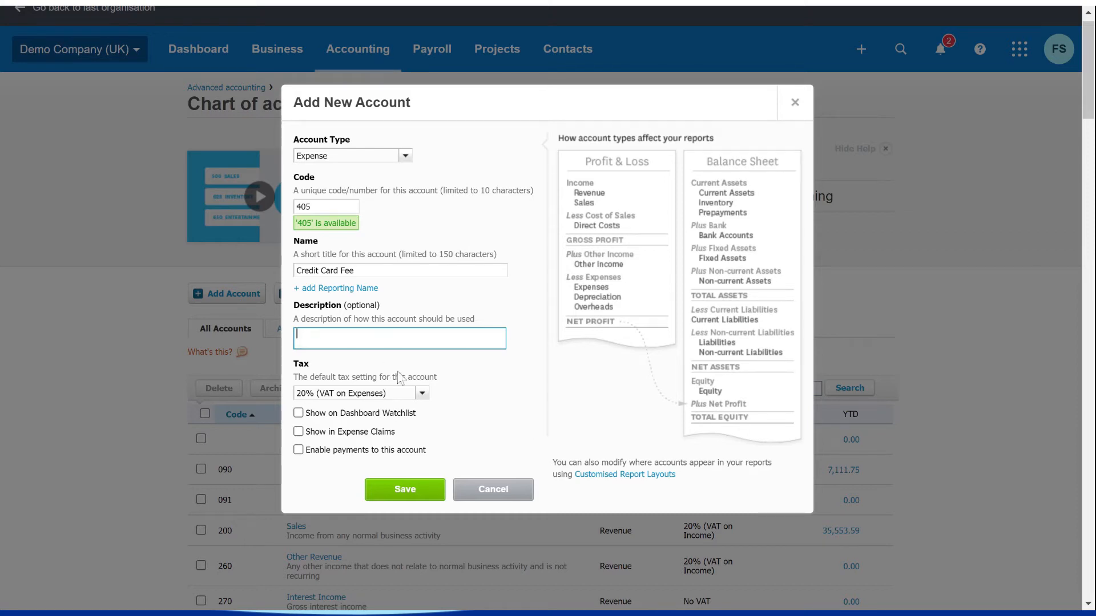
Set the default tax to Exempt Expenses and save account 405 Credit Card Fee.
left_click(421, 393)
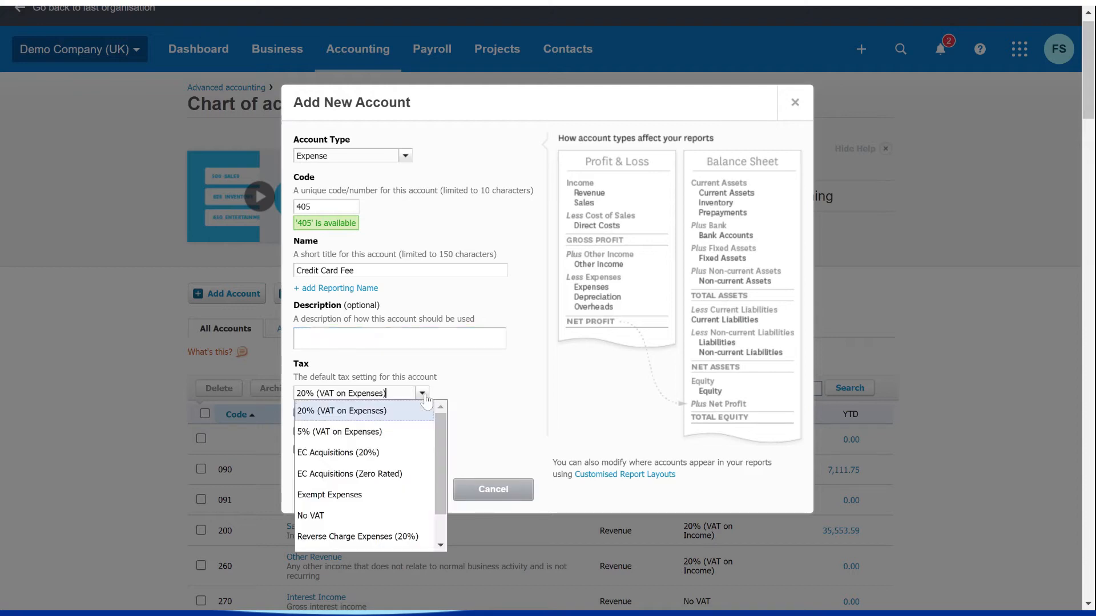
mouse_move(416, 436)
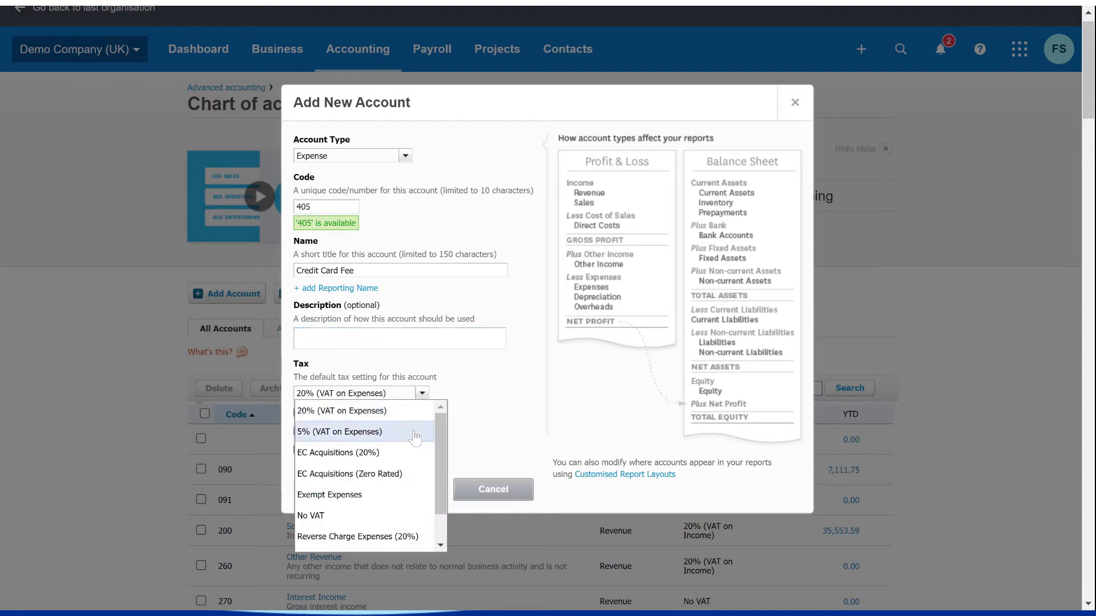
mouse_move(363, 432)
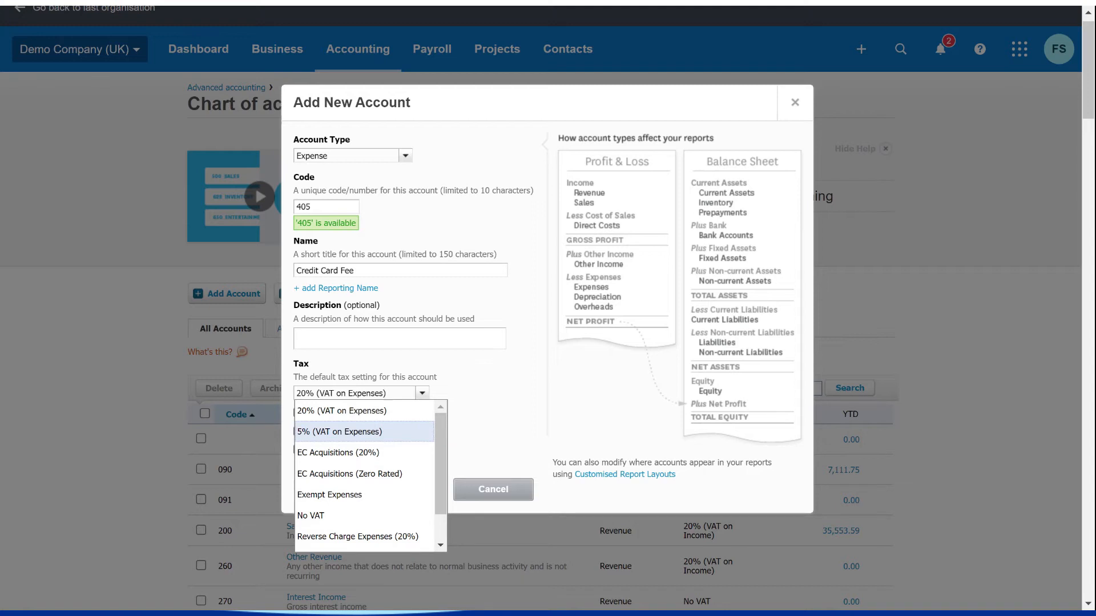
mouse_move(388, 474)
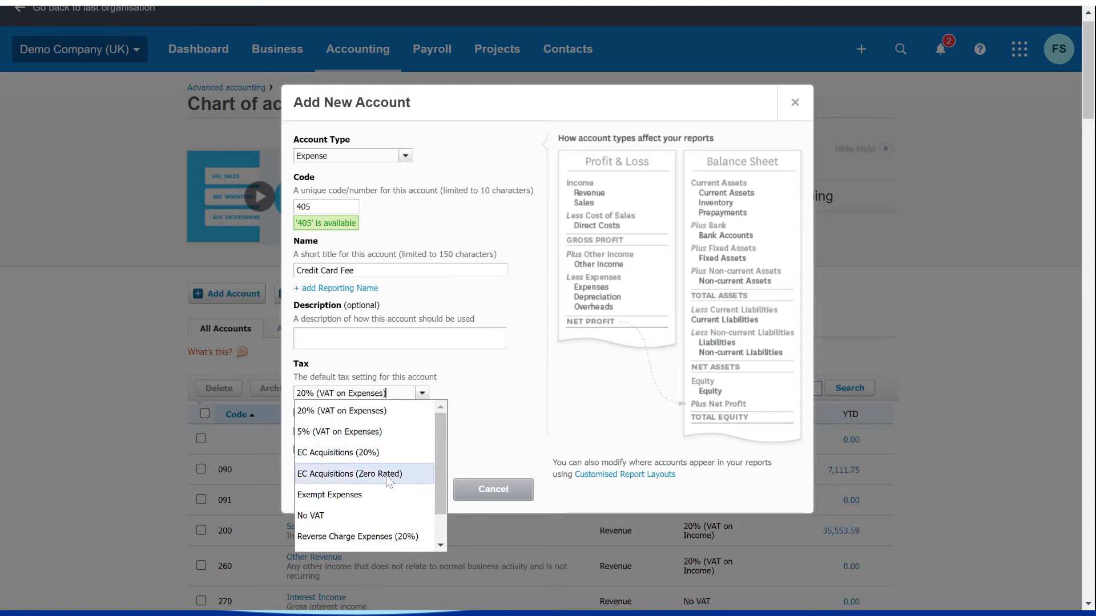
left_click(329, 497)
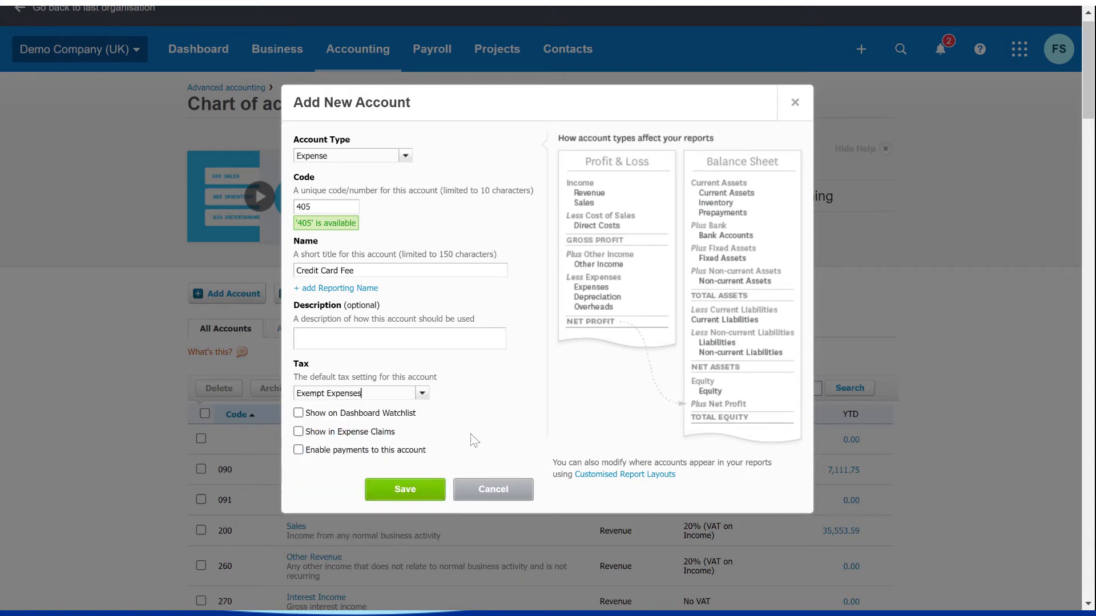
left_click(404, 490)
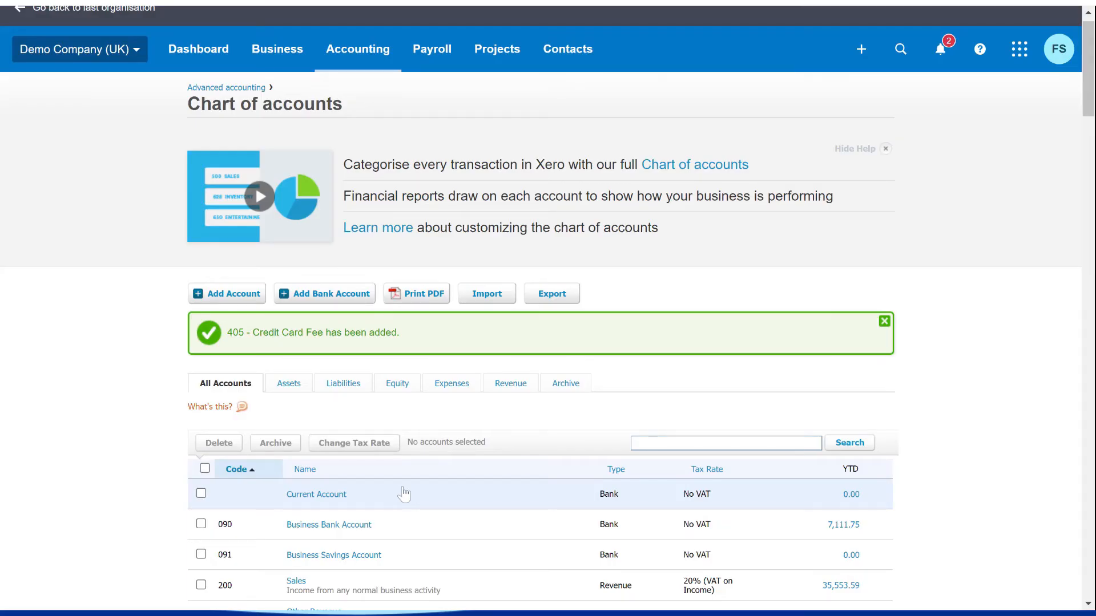
mouse_move(404, 494)
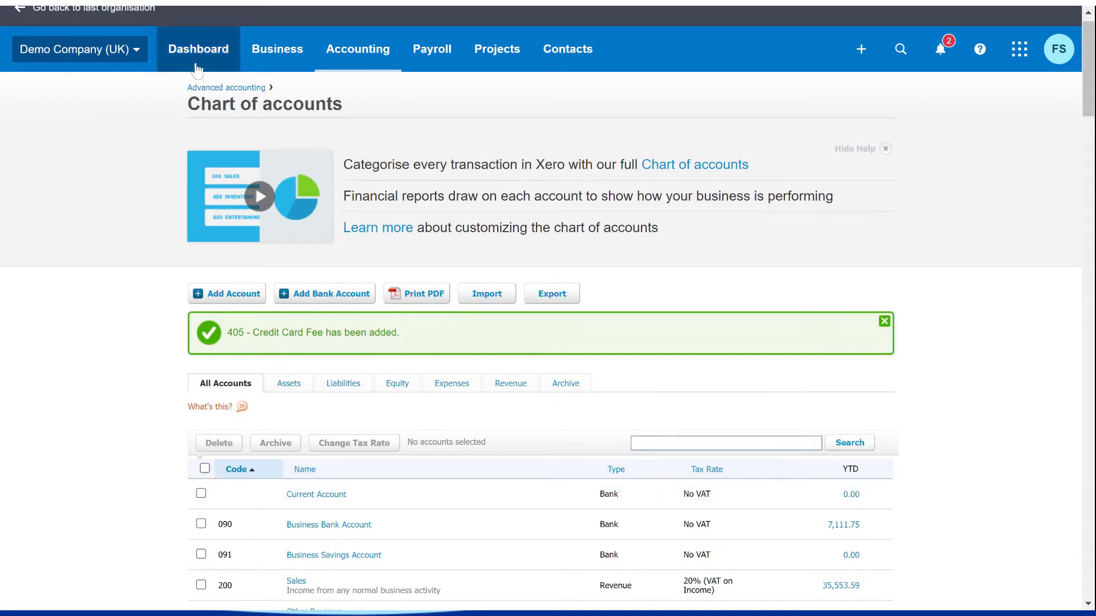
Return to the Demo Company (UK) dashboard.
left_click(199, 49)
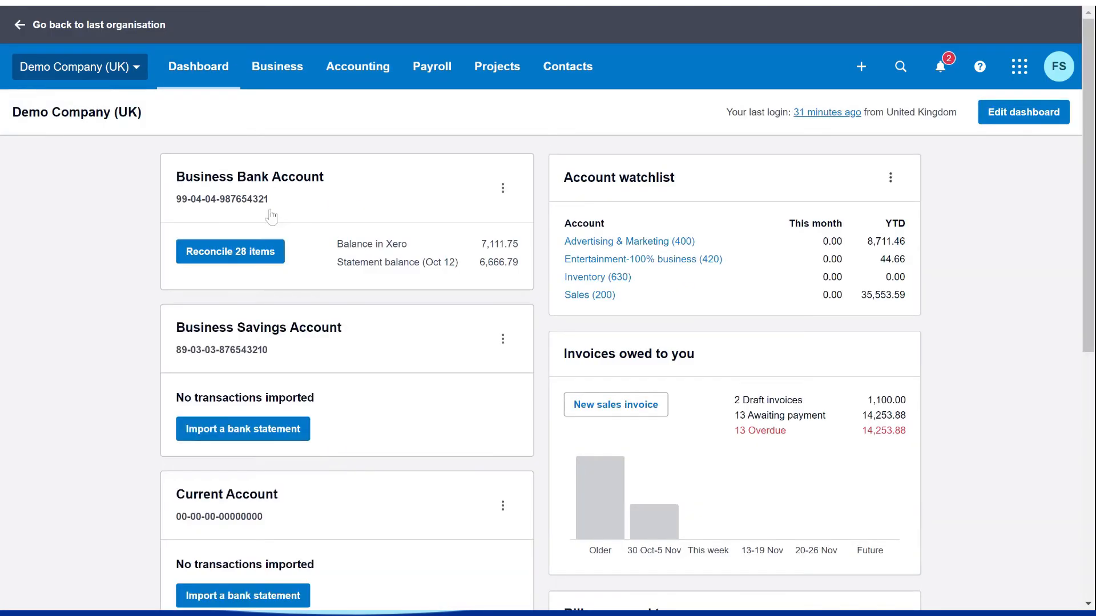
Reconcile the Business Bank Account, confirm 405 - Credit Card Fee is suggested, then move on to Bills.
left_click(229, 251)
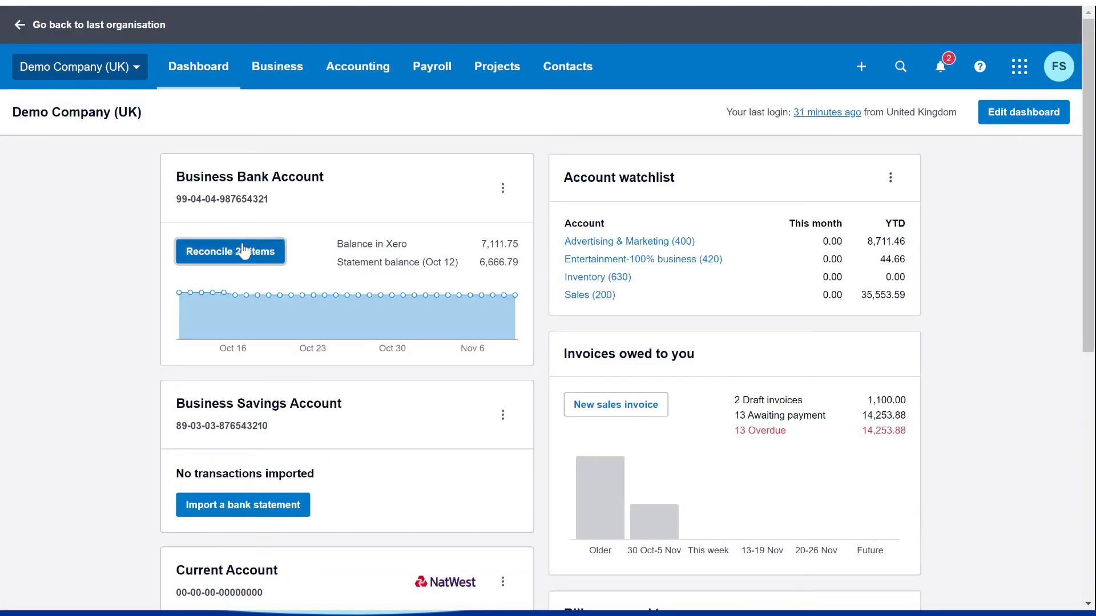
left_click(230, 251)
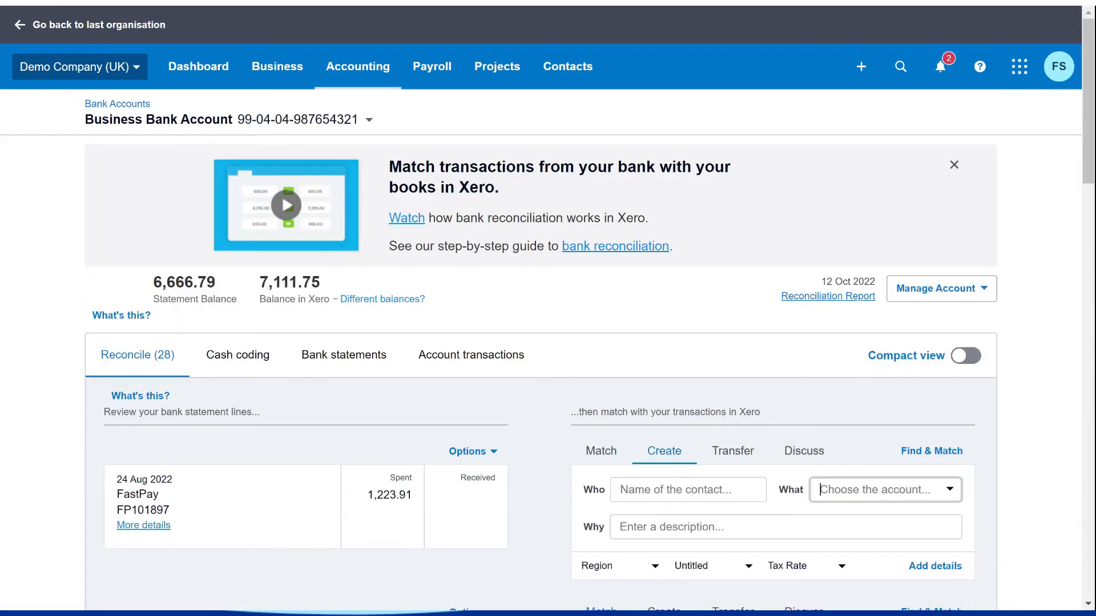
type("405")
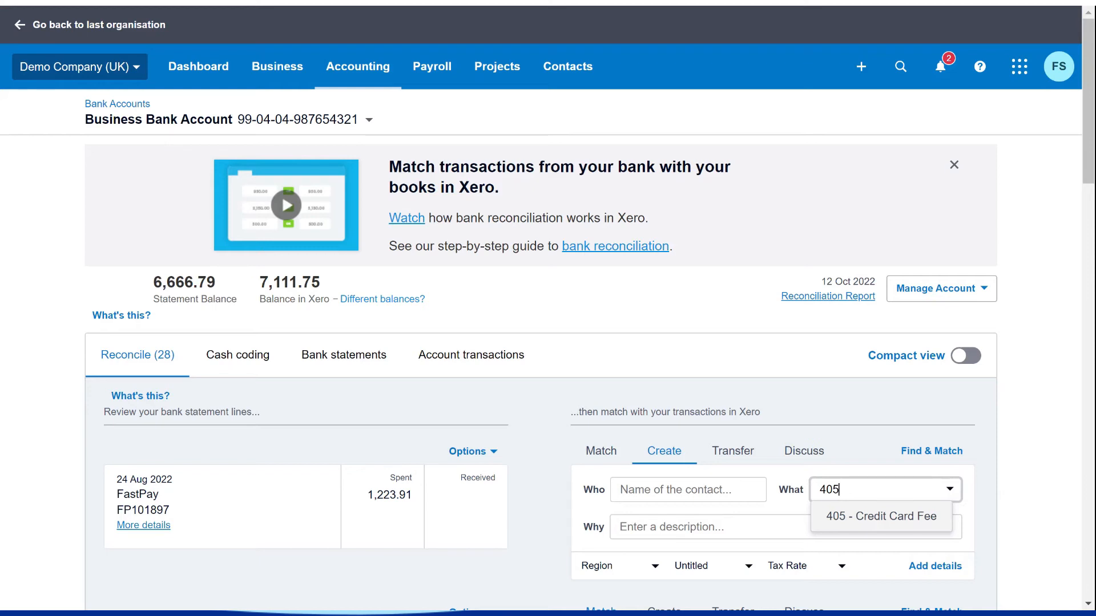
mouse_move(746, 410)
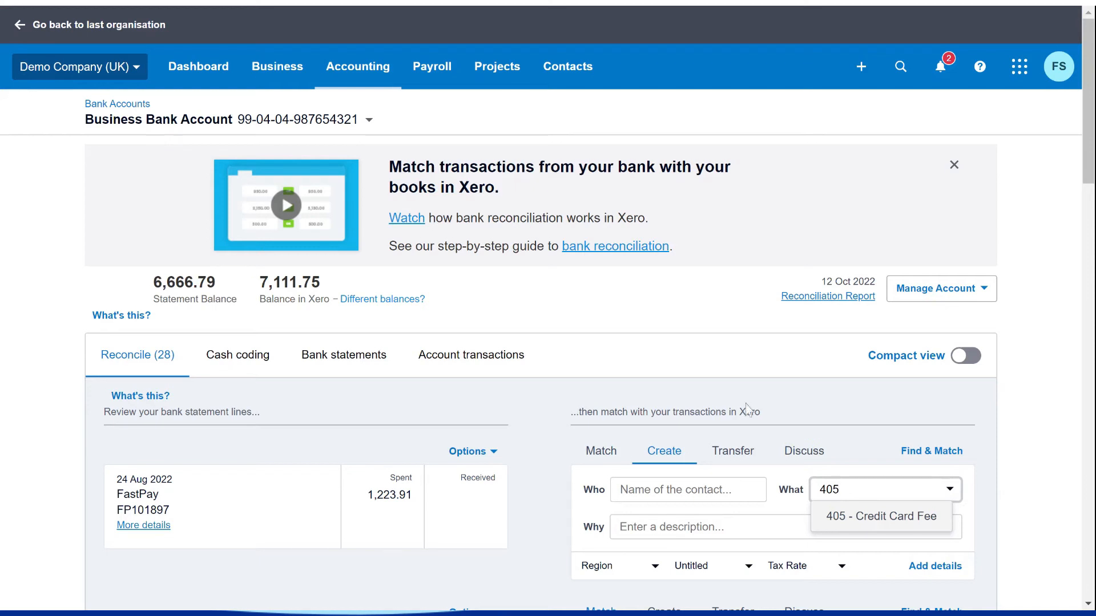
left_click(276, 66)
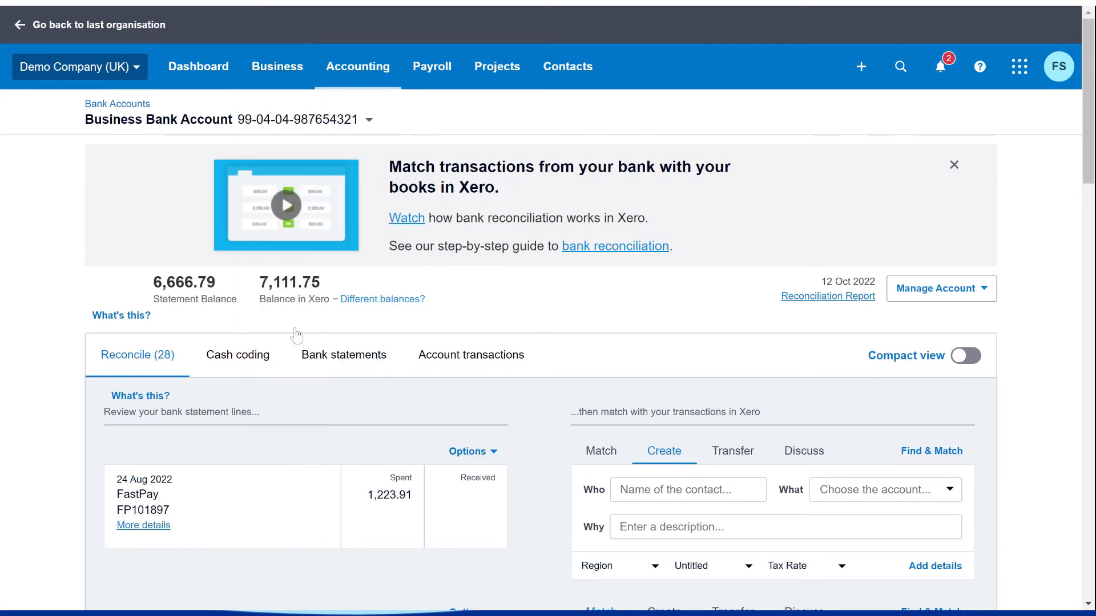
left_click(276, 66)
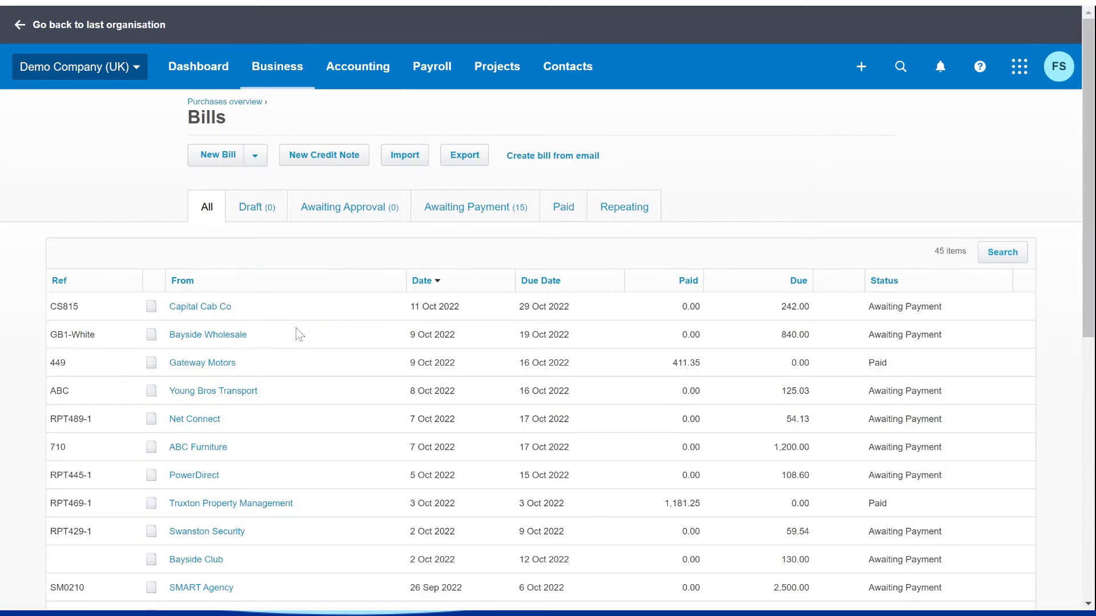
Create a new bill and list the first line's accounts, confirming 405 Credit Card Fee appears.
left_click(216, 154)
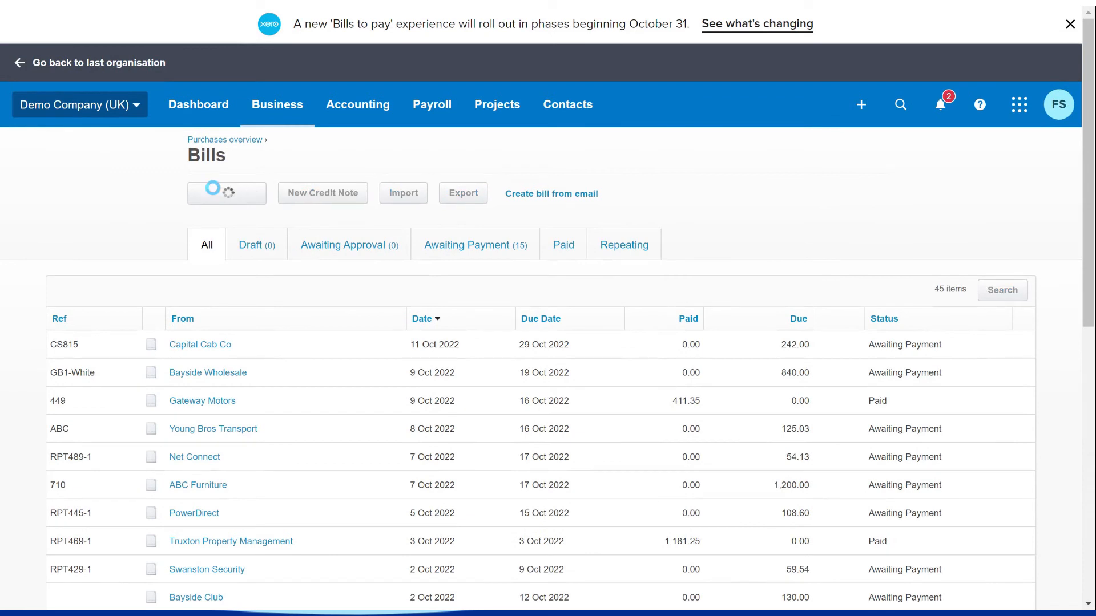
left_click(220, 193)
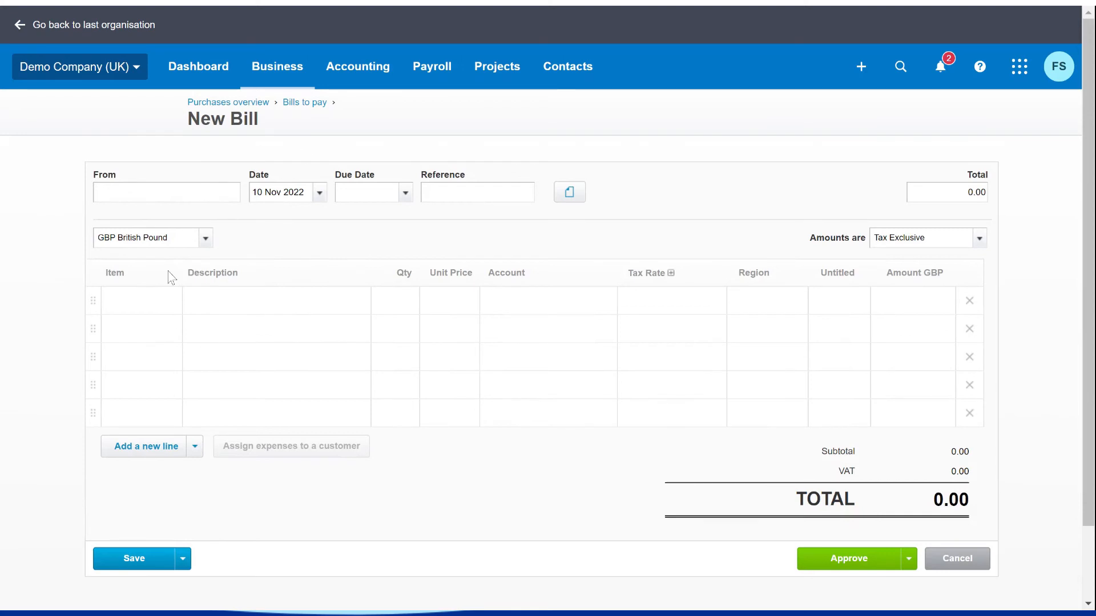
mouse_move(173, 277)
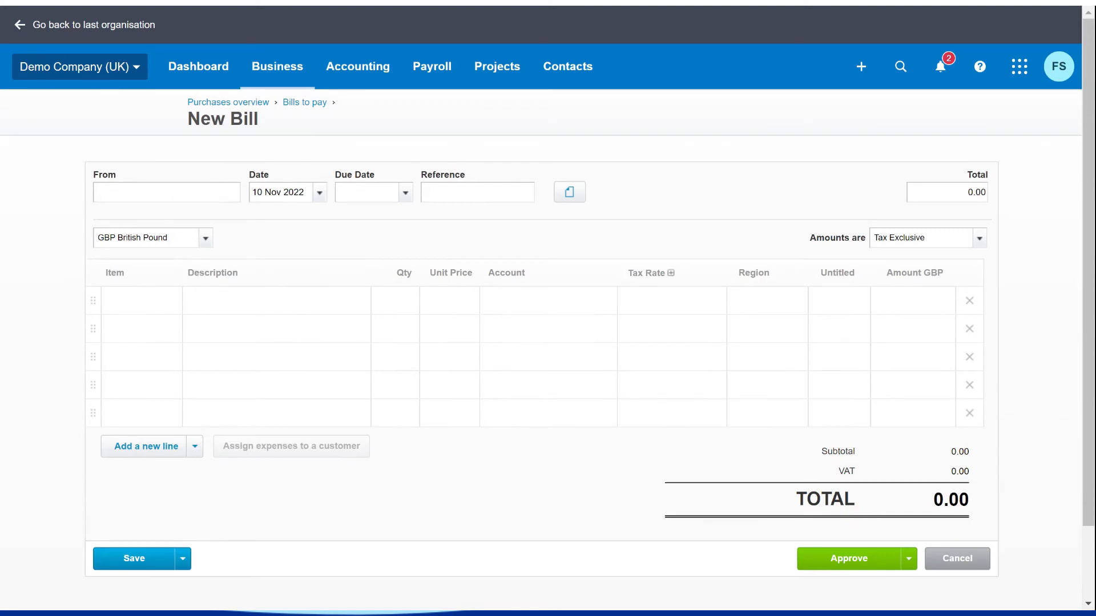
left_click(166, 192)
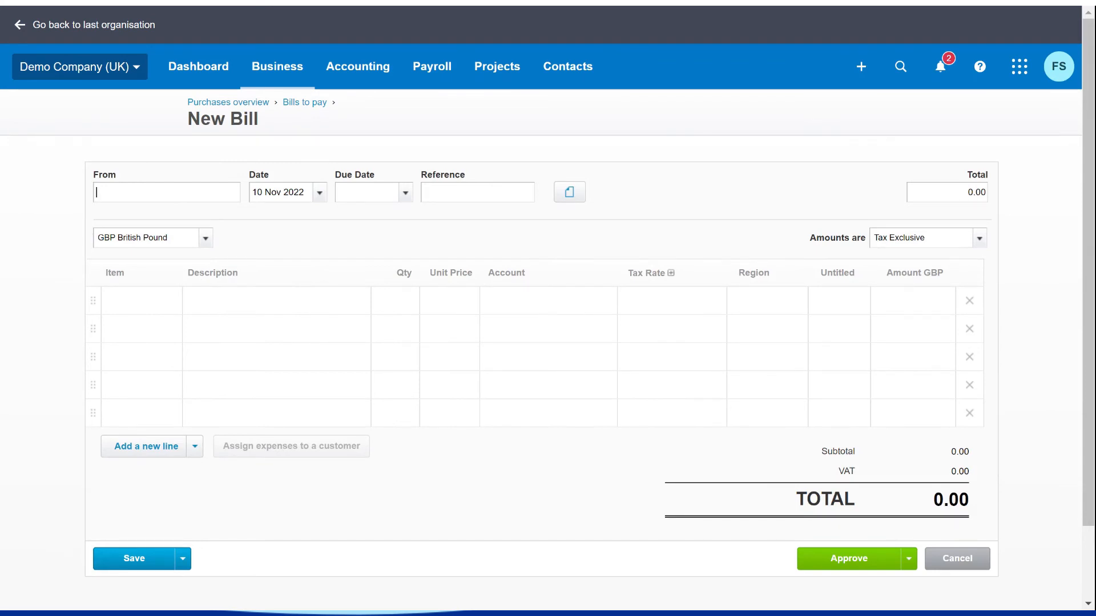
left_click(546, 300)
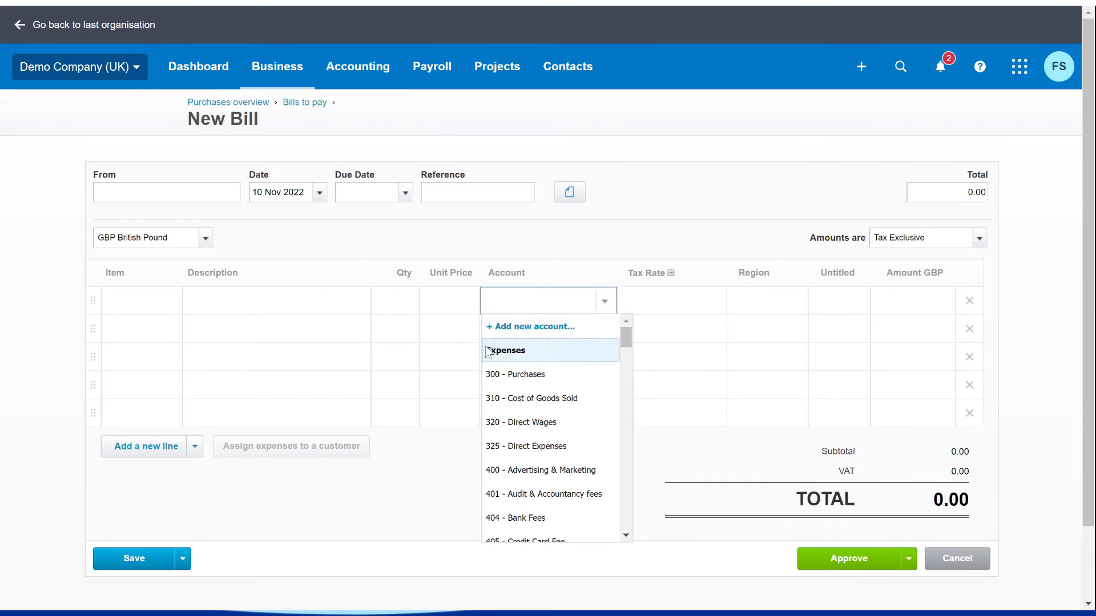
left_click(530, 327)
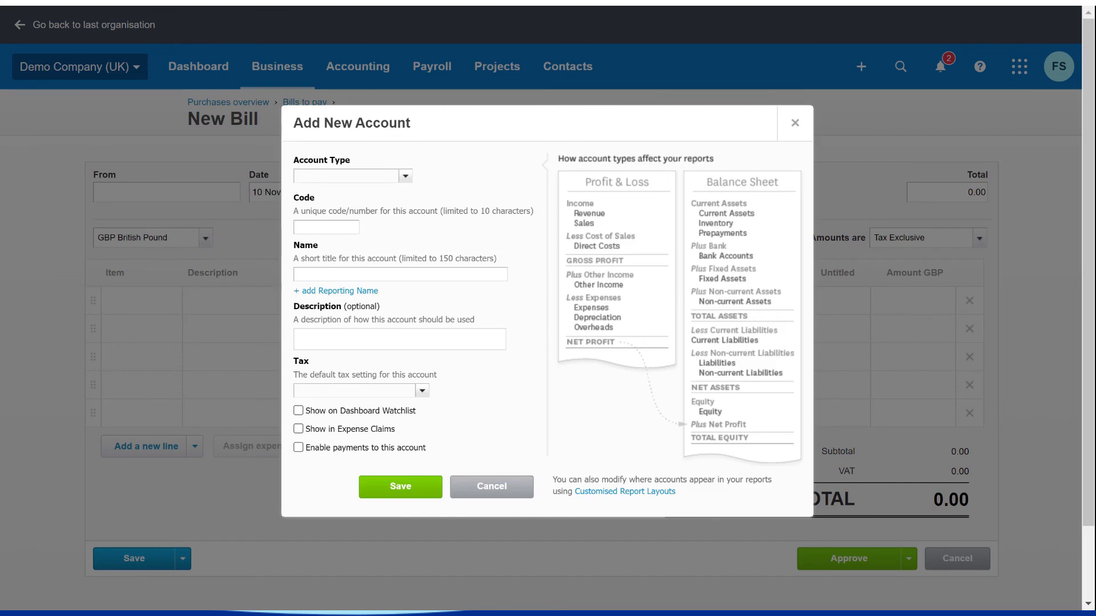
mouse_move(634, 223)
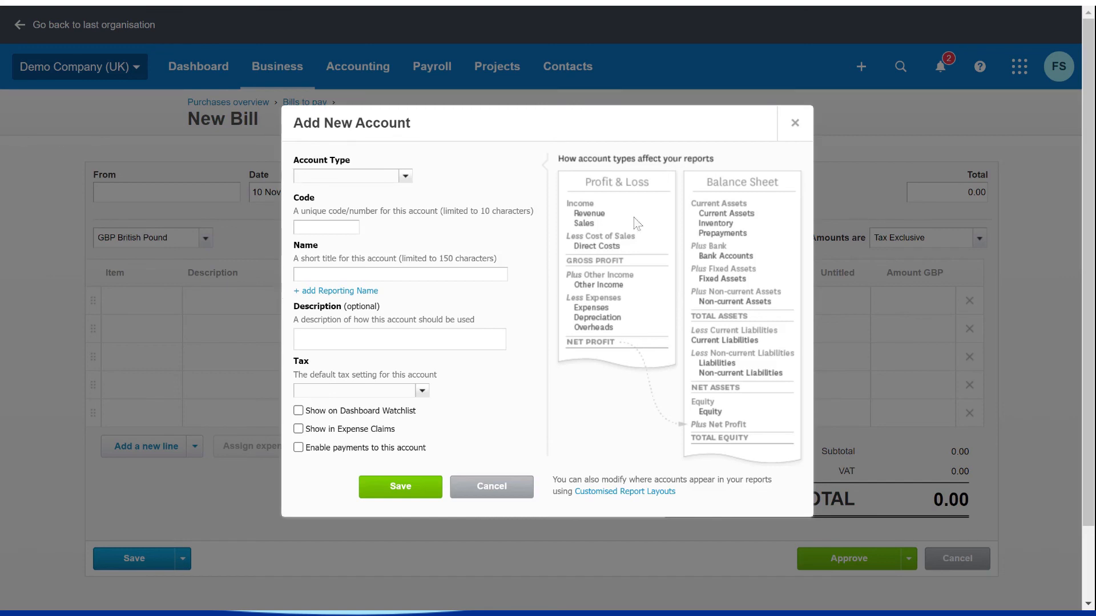
left_click(794, 123)
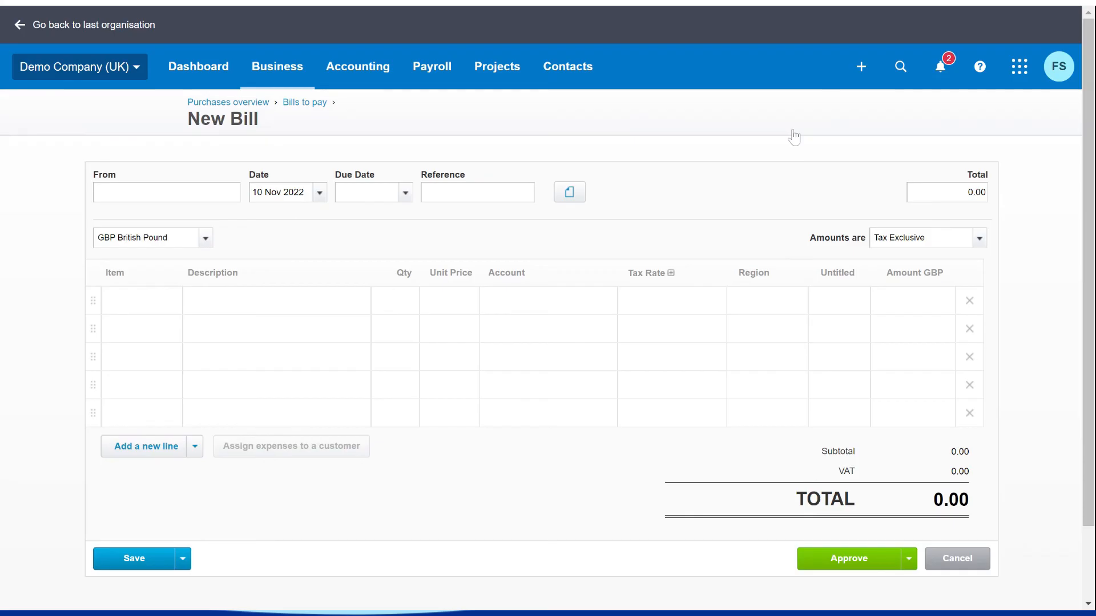
mouse_move(795, 136)
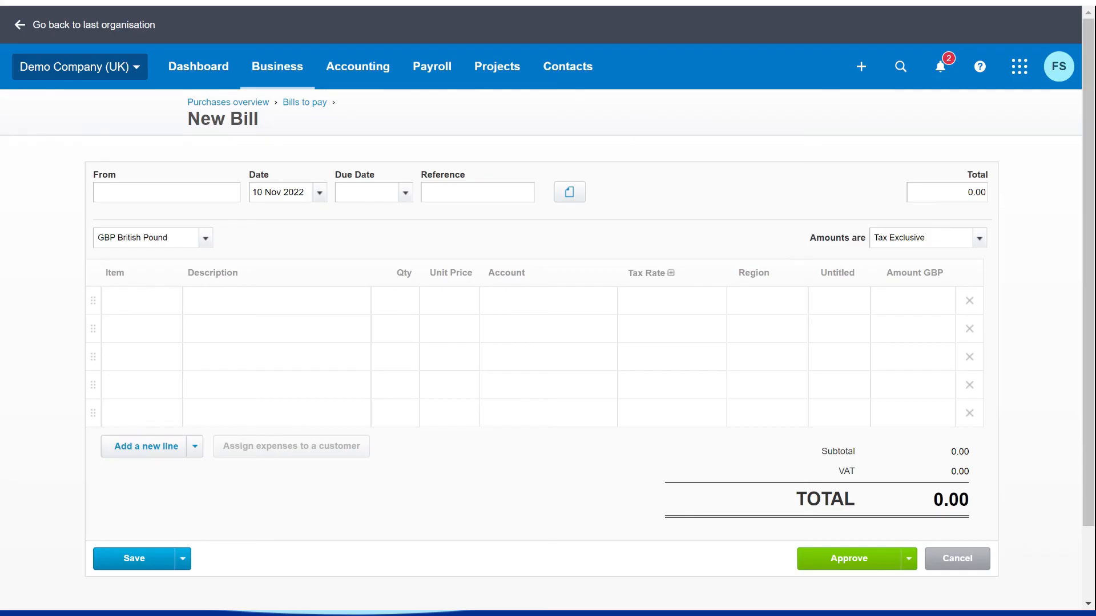